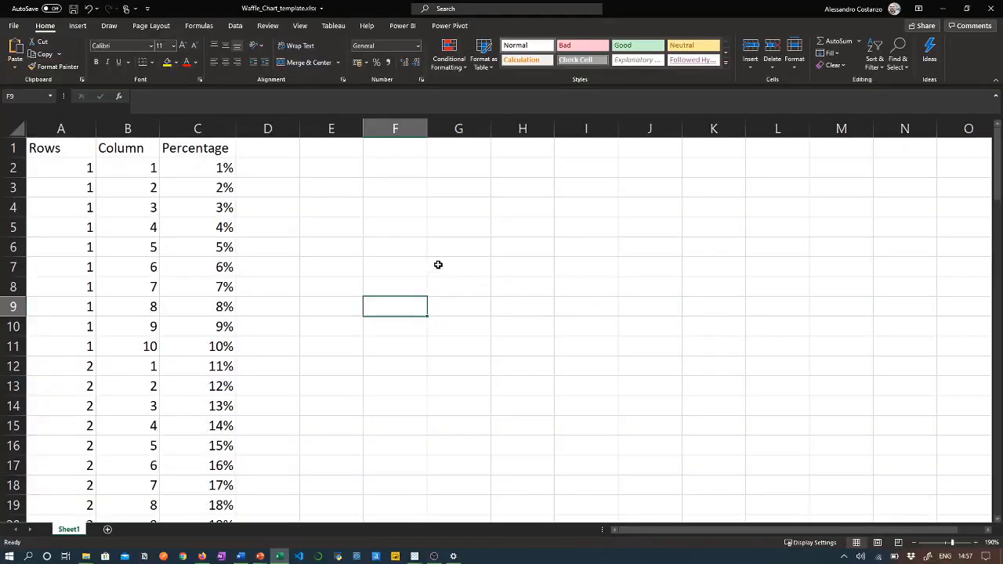
Connect to Microsoft Excel and choose the Waffle_Chart_template.xlsx workbook as the data source.
left_click_drag(59, 147, 128, 148)
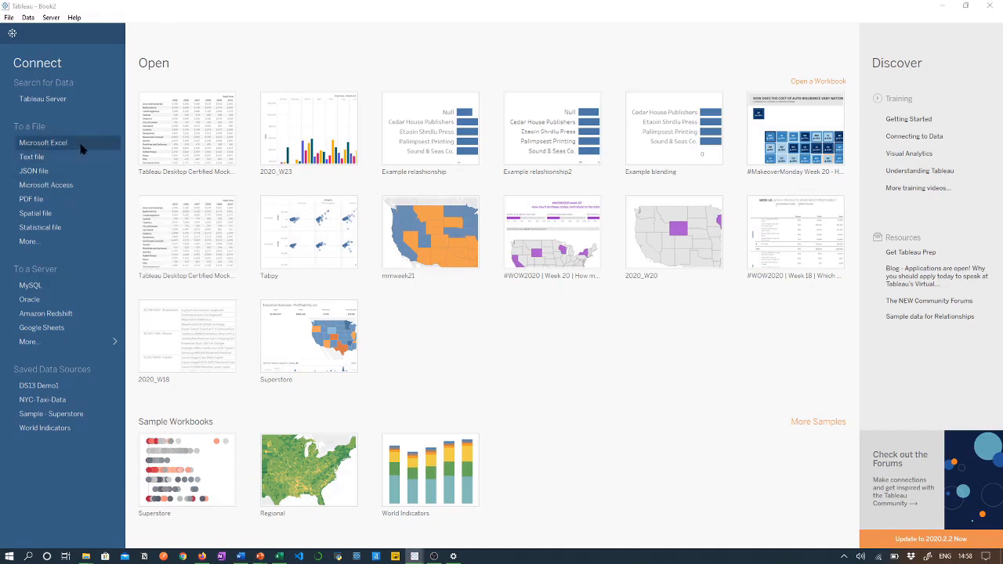
left_click(44, 142)
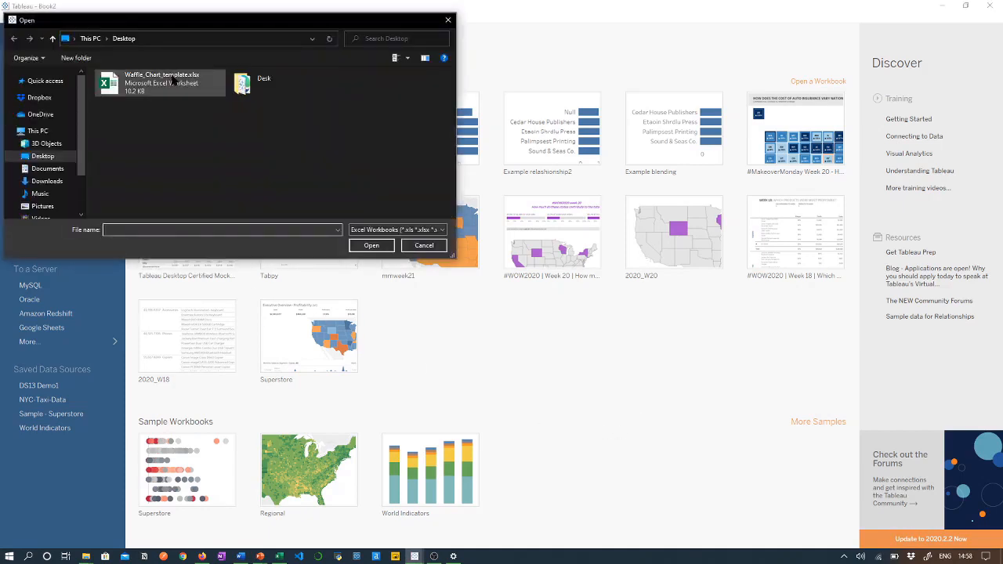
left_click(424, 244)
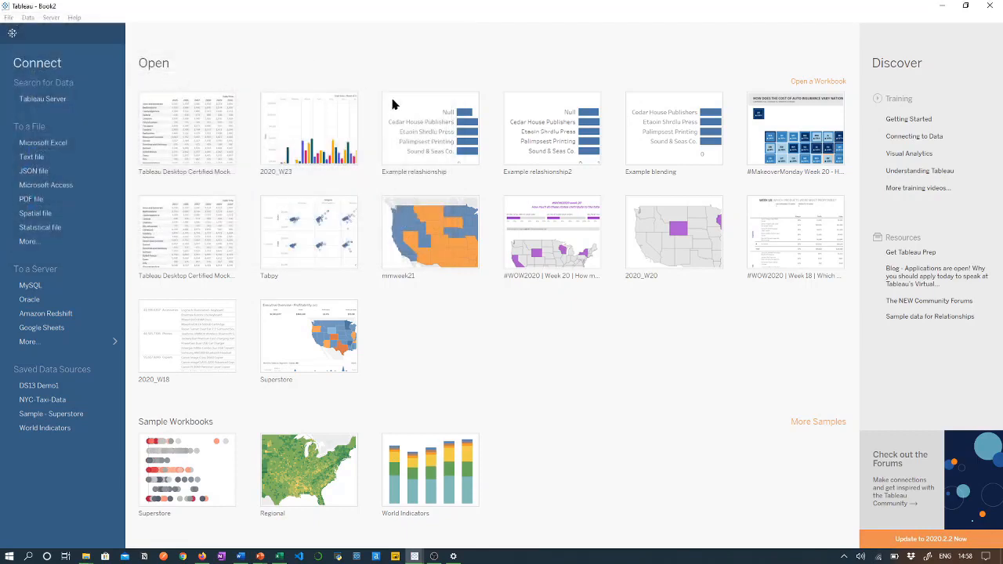
mouse_move(426, 404)
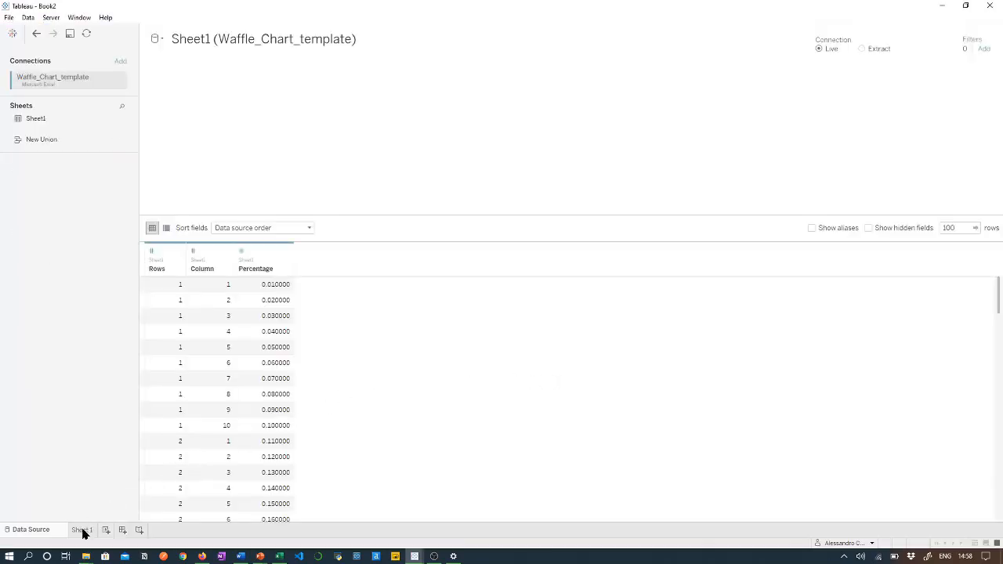
On Sheet 1, convert the Column and Rows fields to dimensions.
left_click(82, 530)
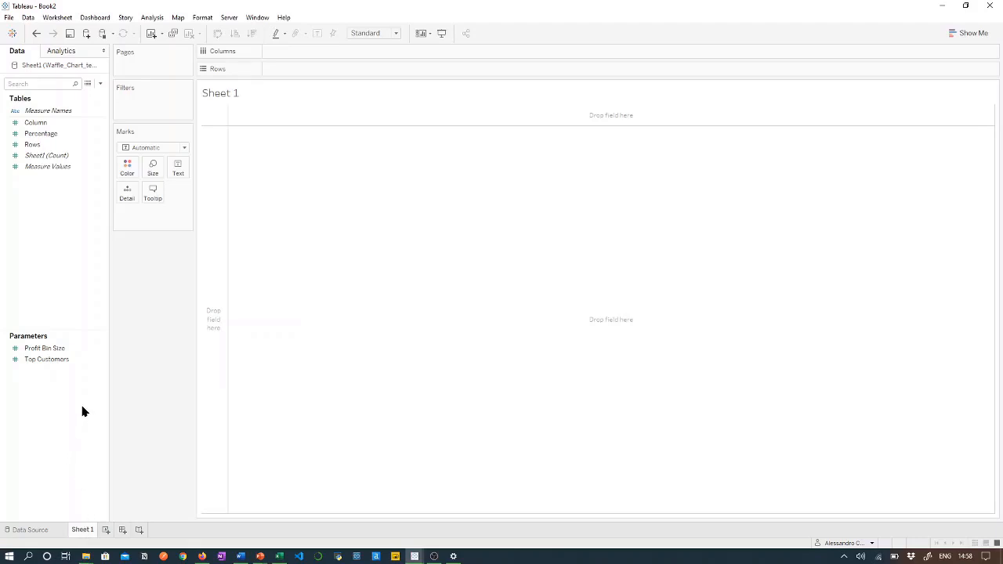
left_click(47, 167)
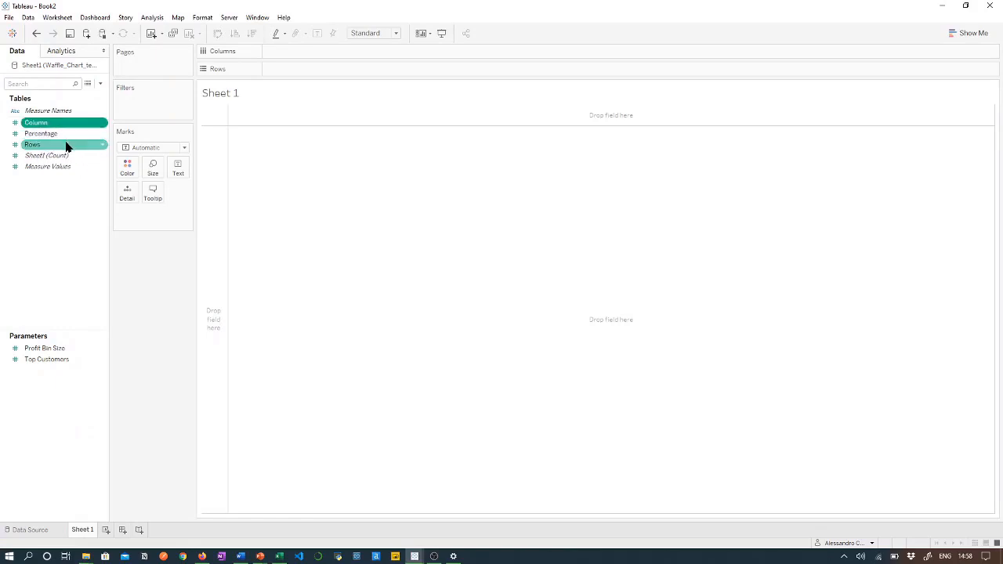
right_click(33, 144)
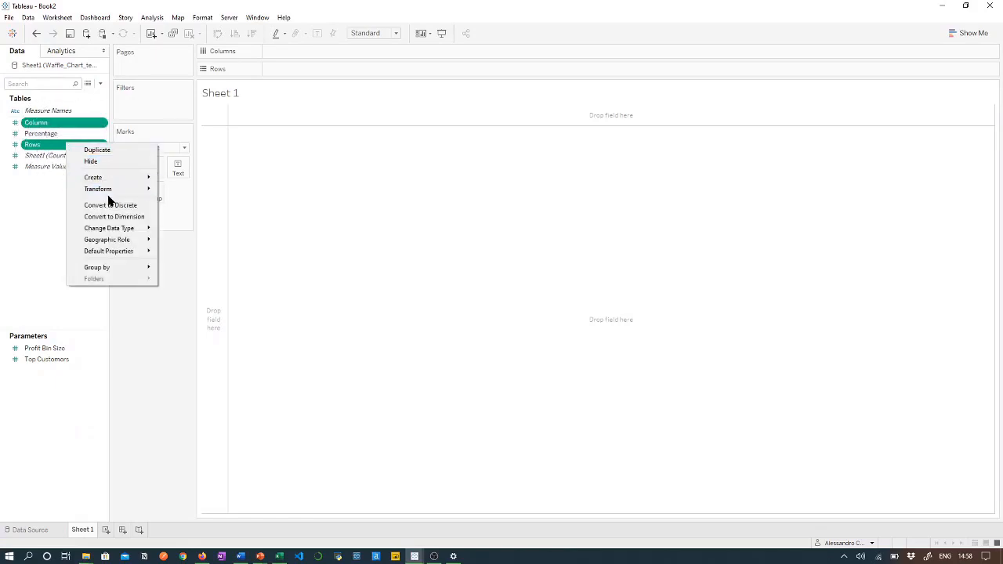
mouse_move(114, 217)
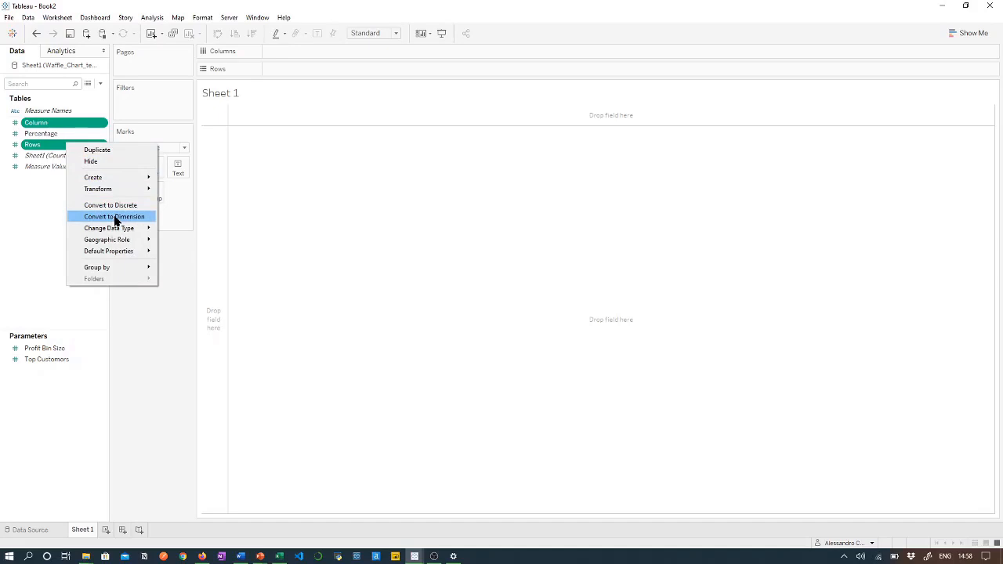
left_click(114, 216)
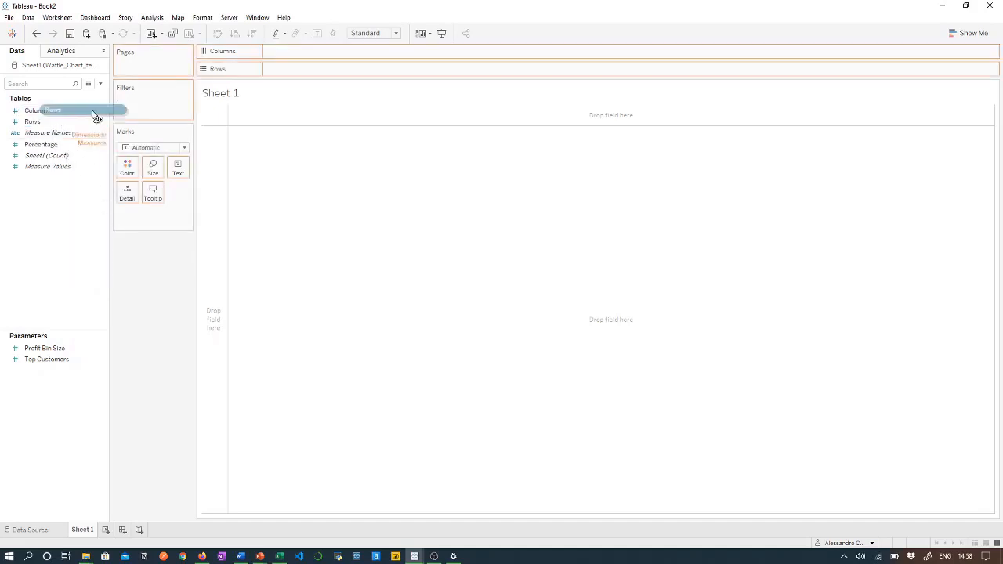
Place Rows on the Rows shelf and Column across the top to form the 10x10 grid.
left_click_drag(50, 109, 301, 69)
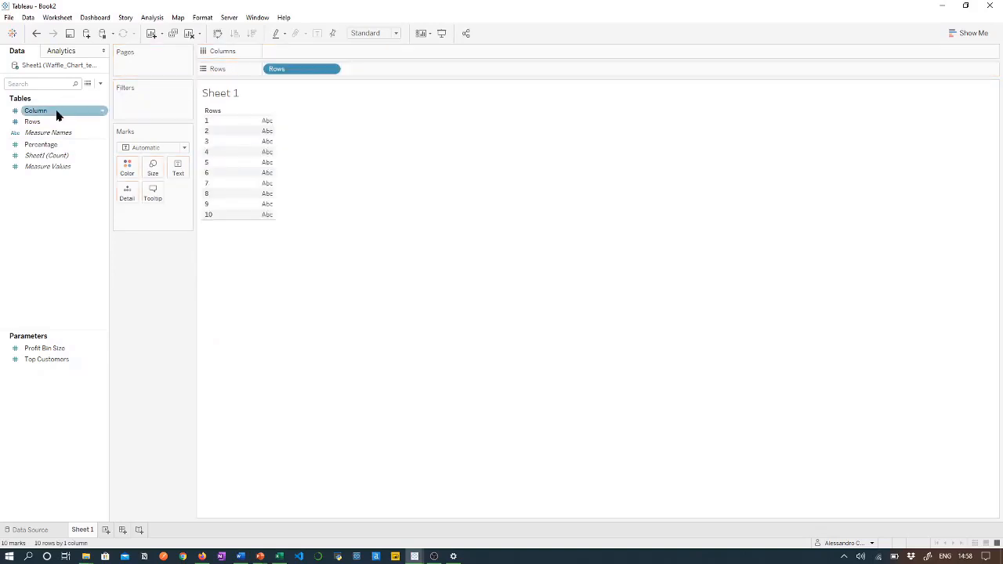
left_click_drag(36, 109, 286, 53)
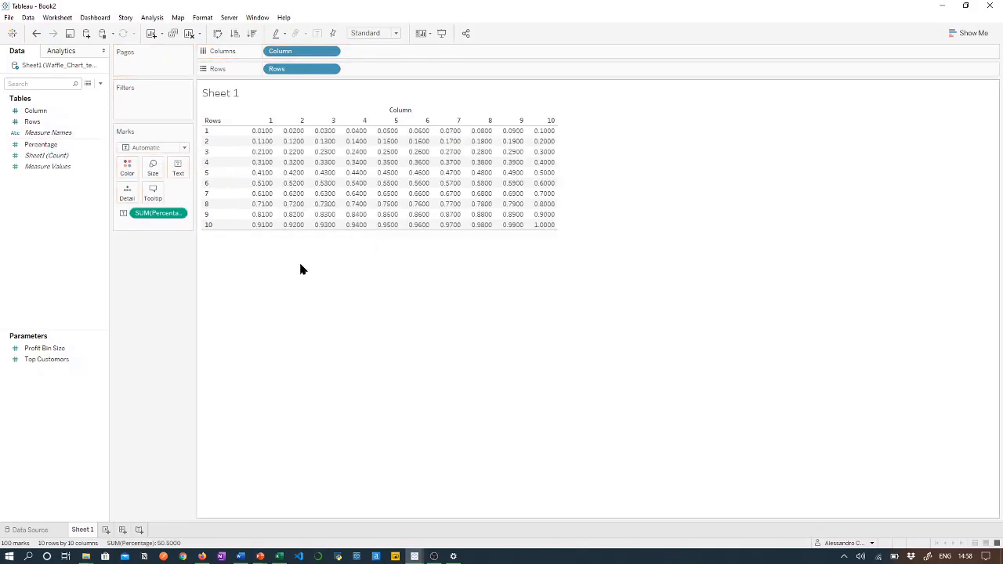
mouse_move(312, 282)
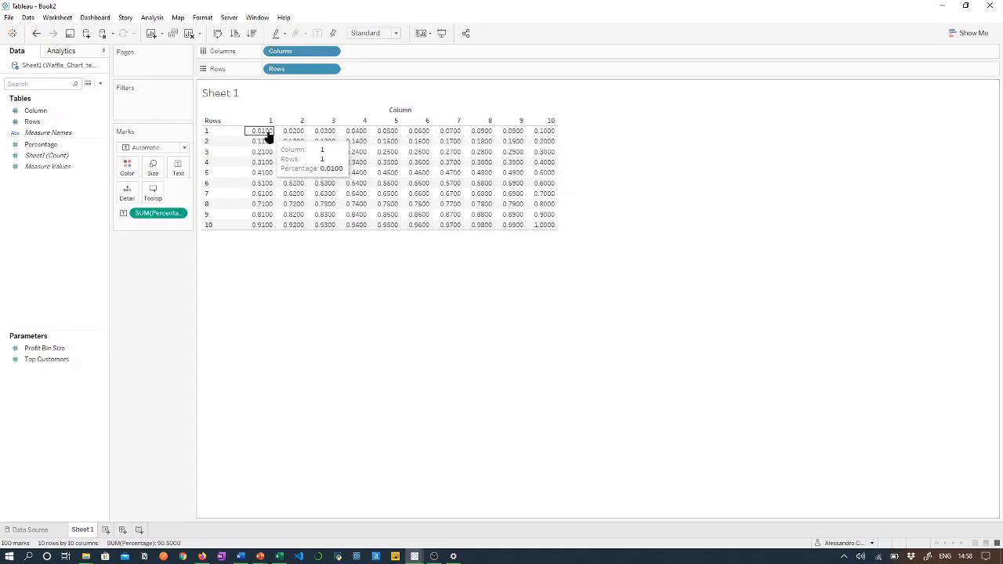
mouse_move(449, 281)
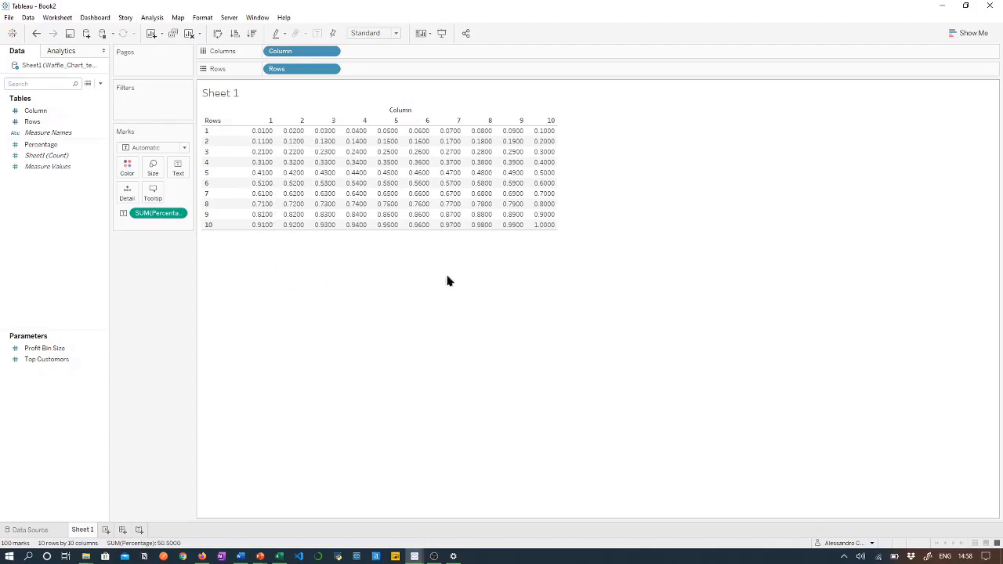
mouse_move(602, 265)
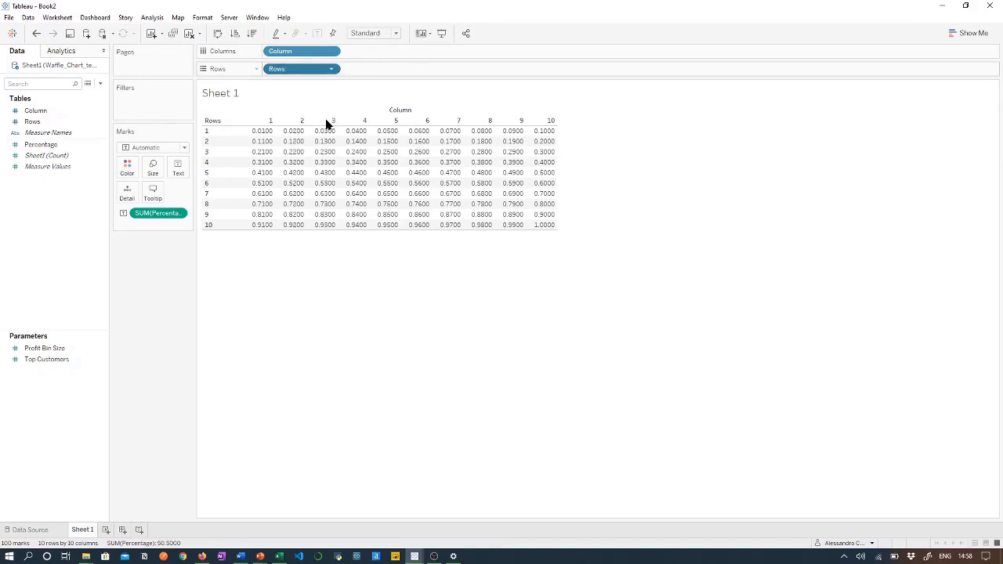
mouse_move(422, 324)
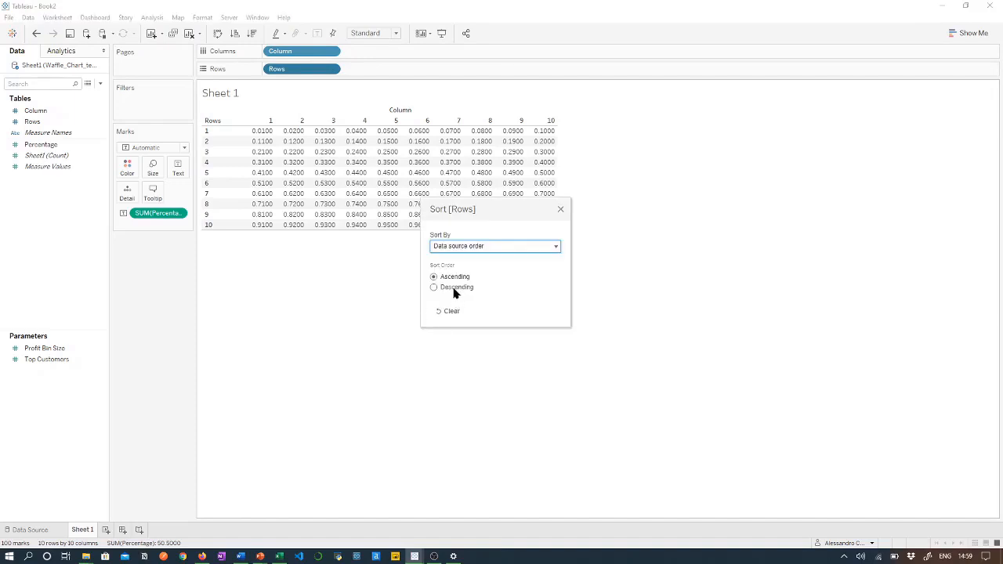
Sort Rows descending so 10 is at the top and 1 at the bottom.
left_click(432, 286)
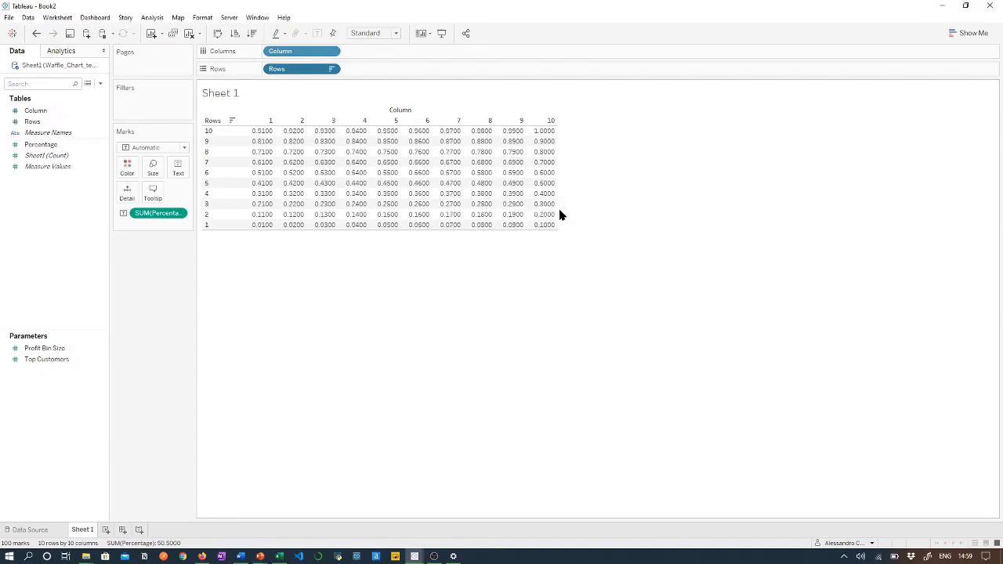
left_click(262, 226)
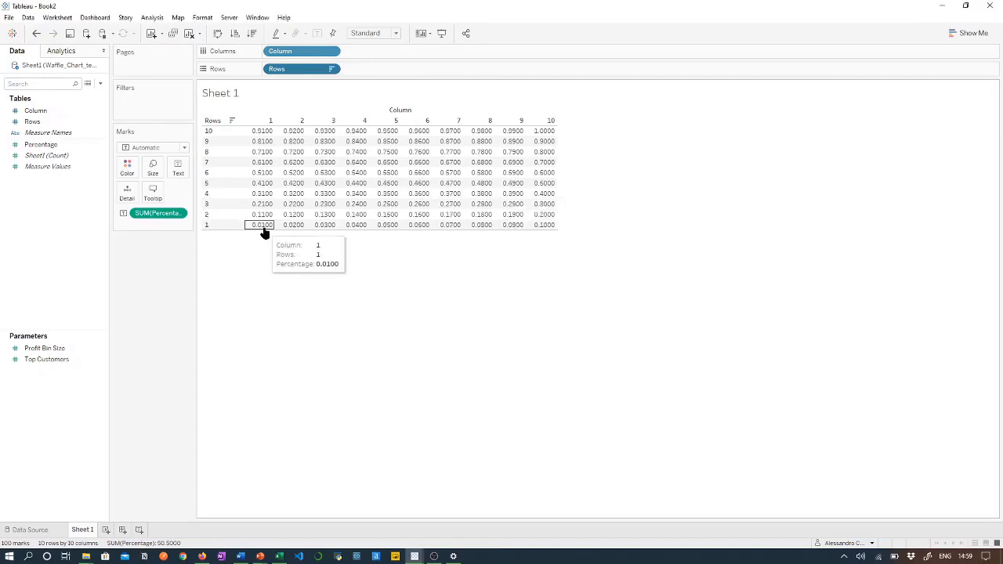
mouse_move(599, 316)
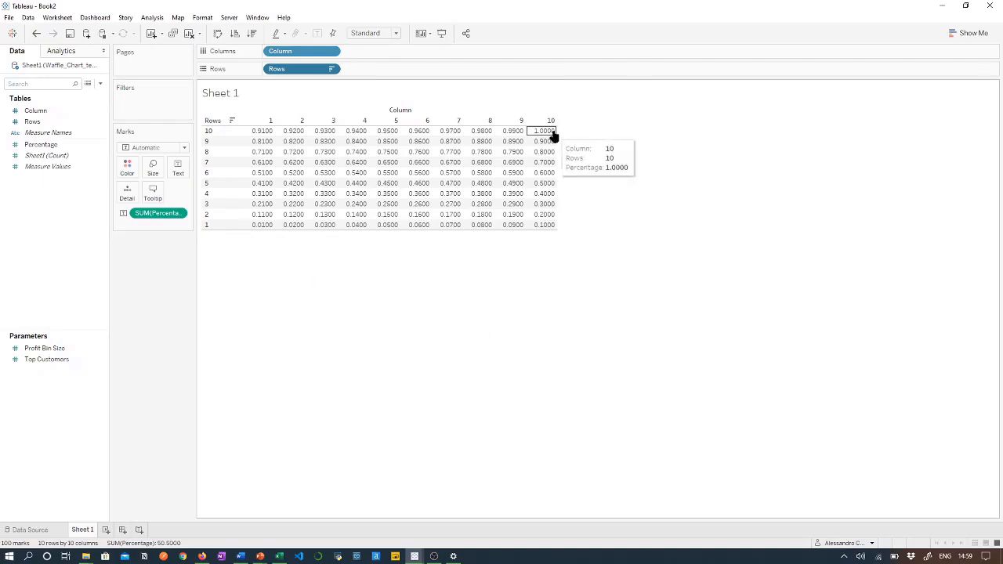
mouse_move(486, 418)
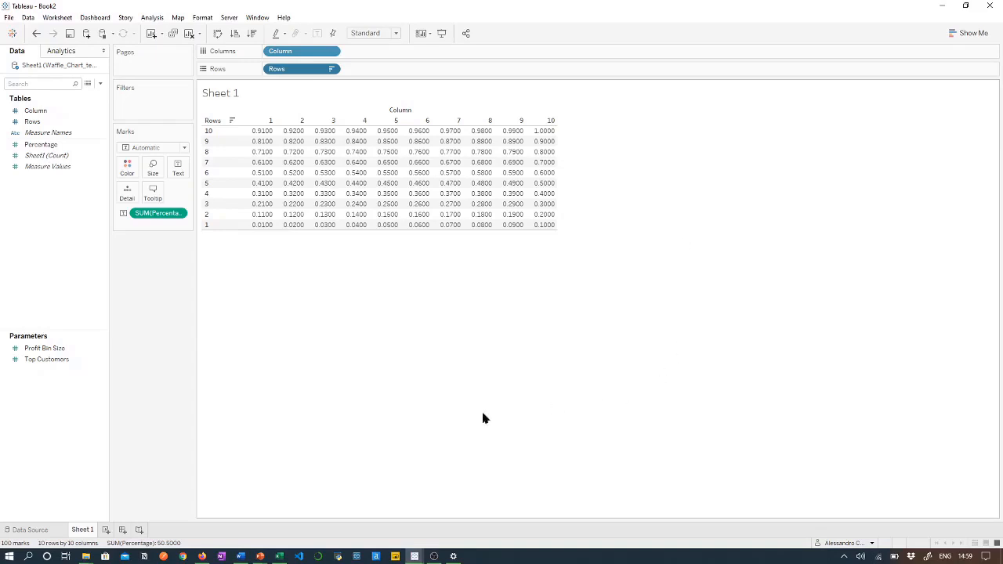
left_click(159, 213)
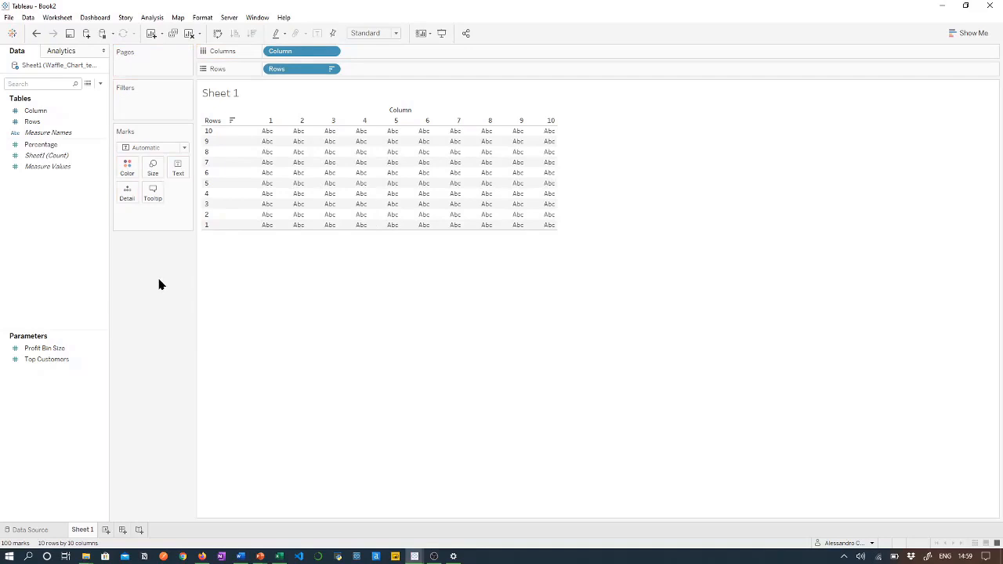
mouse_move(69, 170)
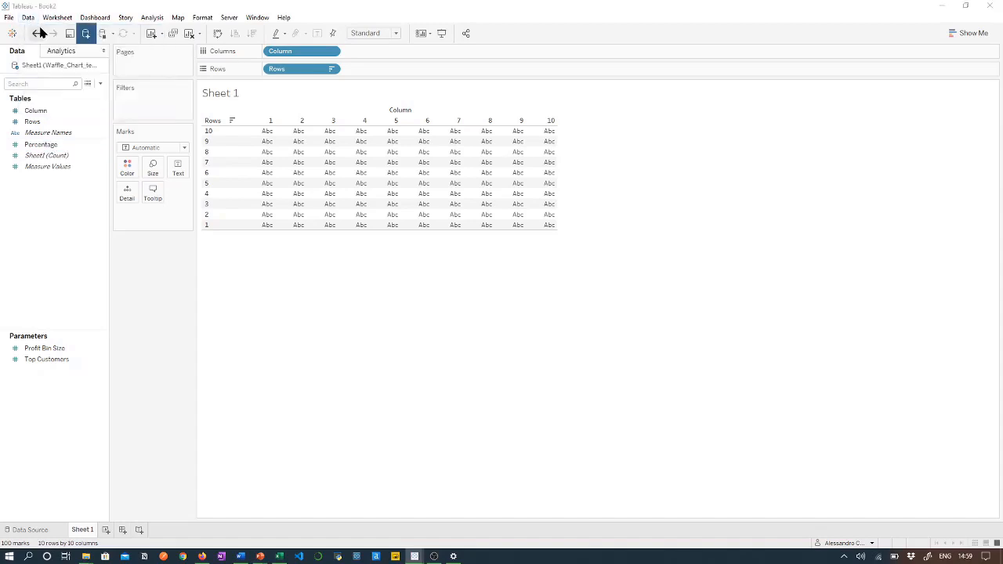
Add the saved Sample - Superstore data source to the workbook.
left_click(11, 35)
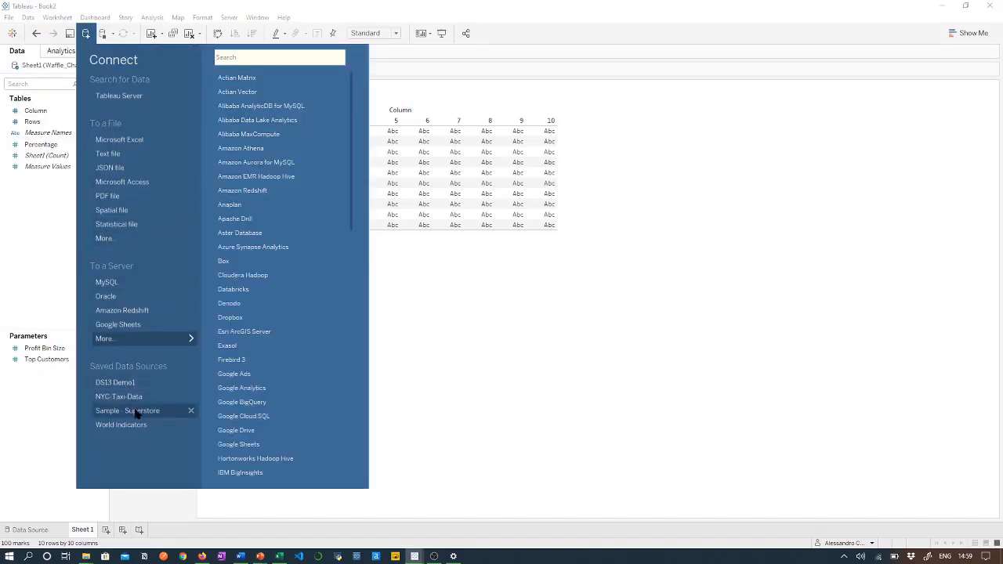
left_click(127, 411)
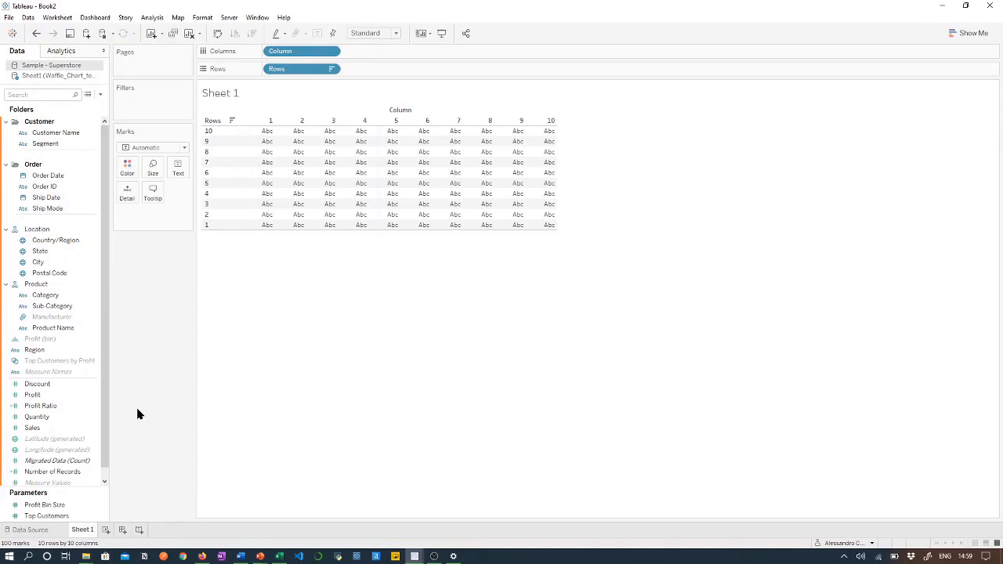
left_click(41, 405)
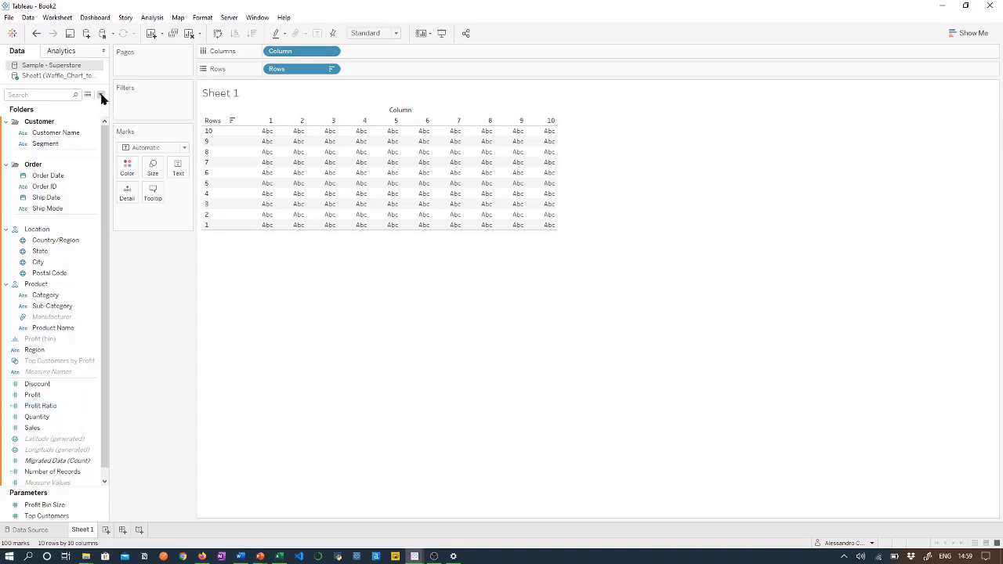
Start a new calculated field and name it Percentage Colour.
left_click(100, 95)
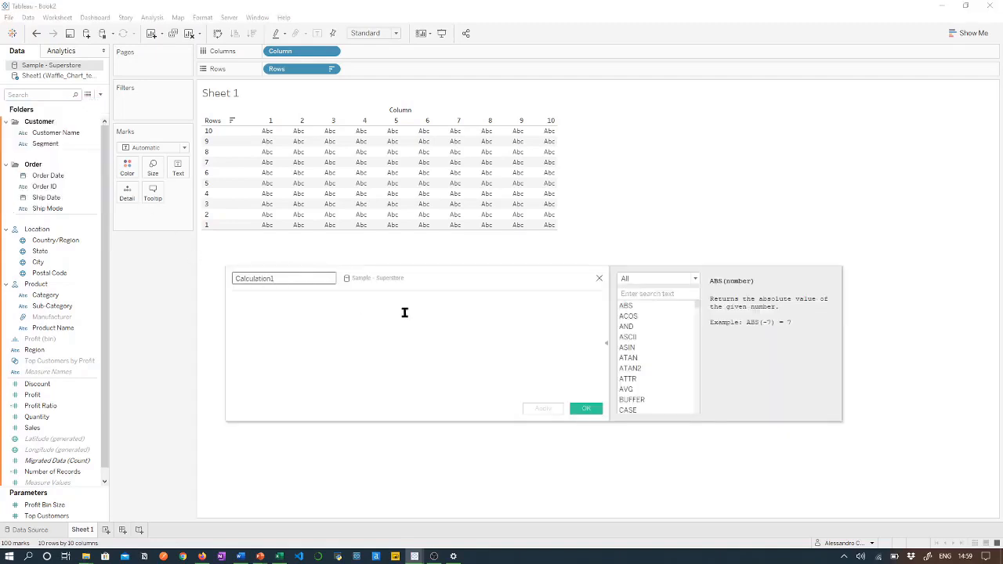
left_click(284, 279)
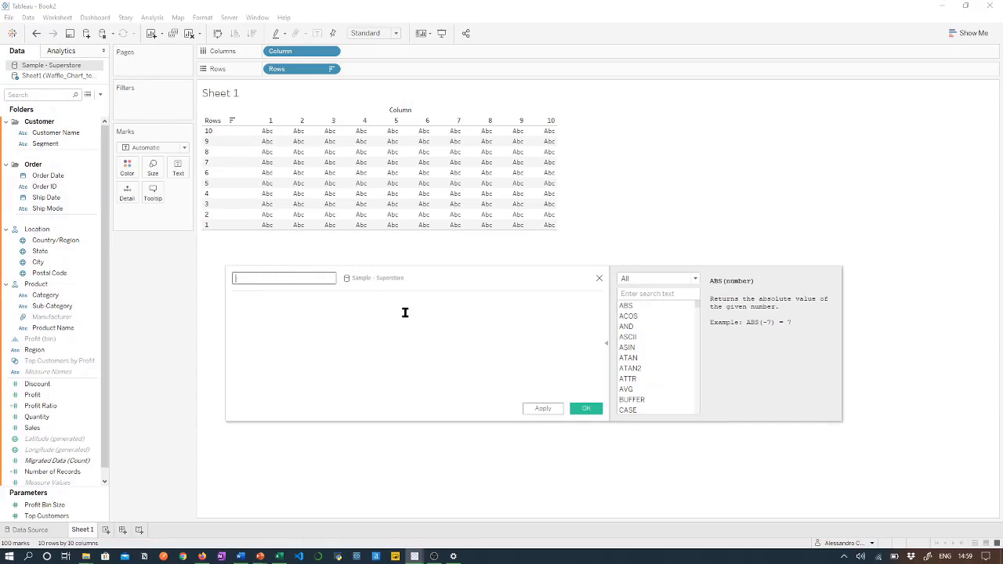
type("F")
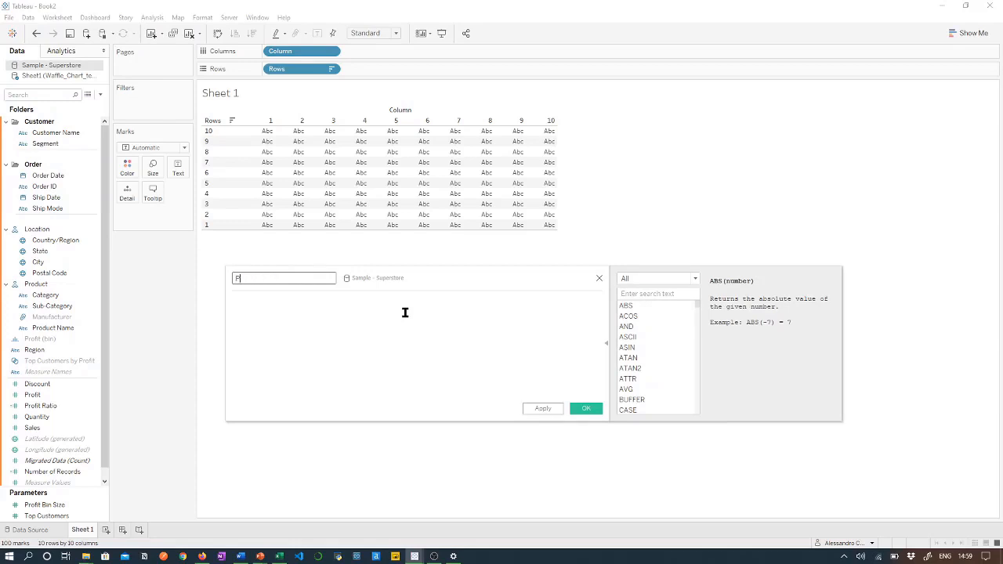
type("Percentage Colour")
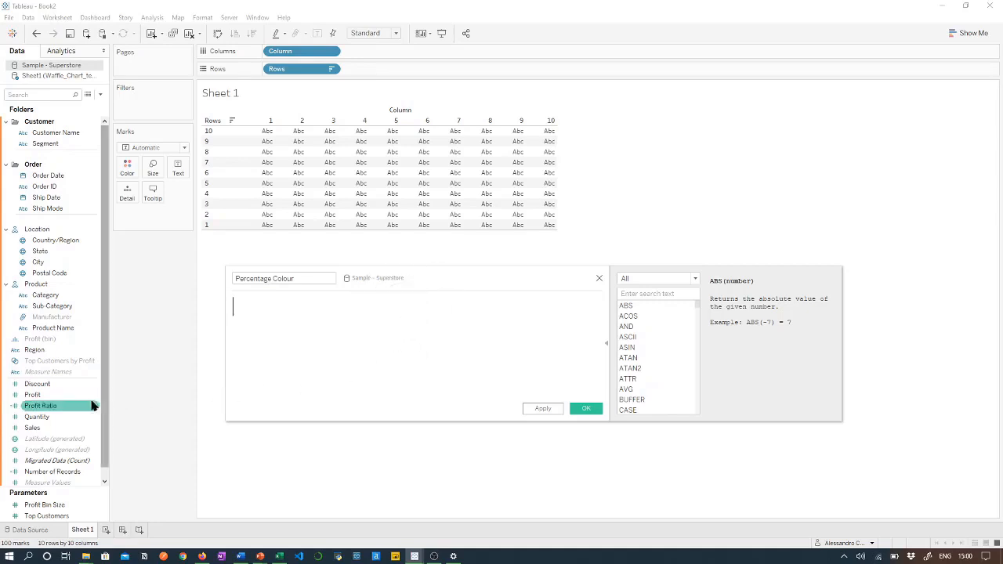
Enter the formula comparing Profit Ratio >= SUM([Percentage]) and save the calculation.
left_click_drag(41, 404, 254, 361)
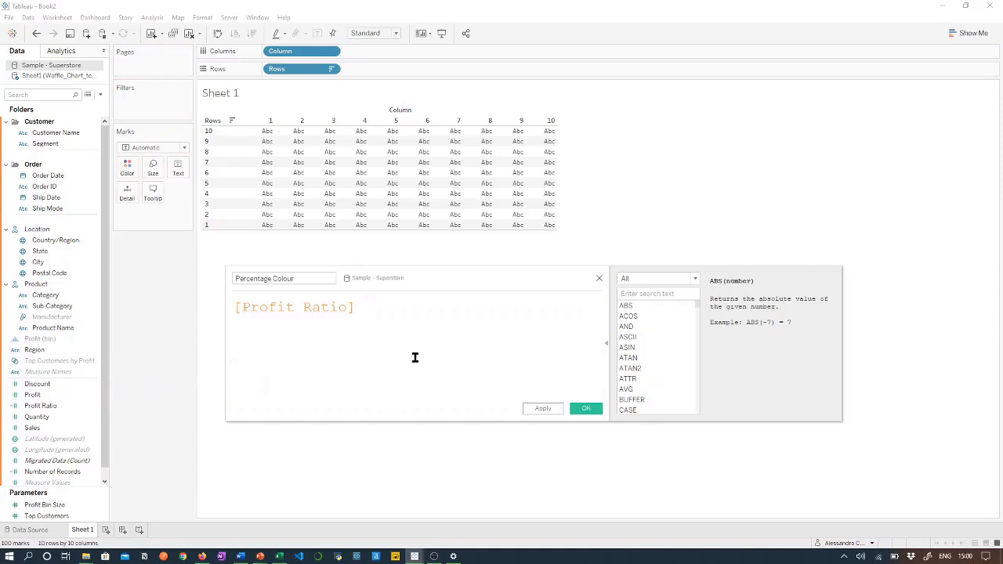
type(">=")
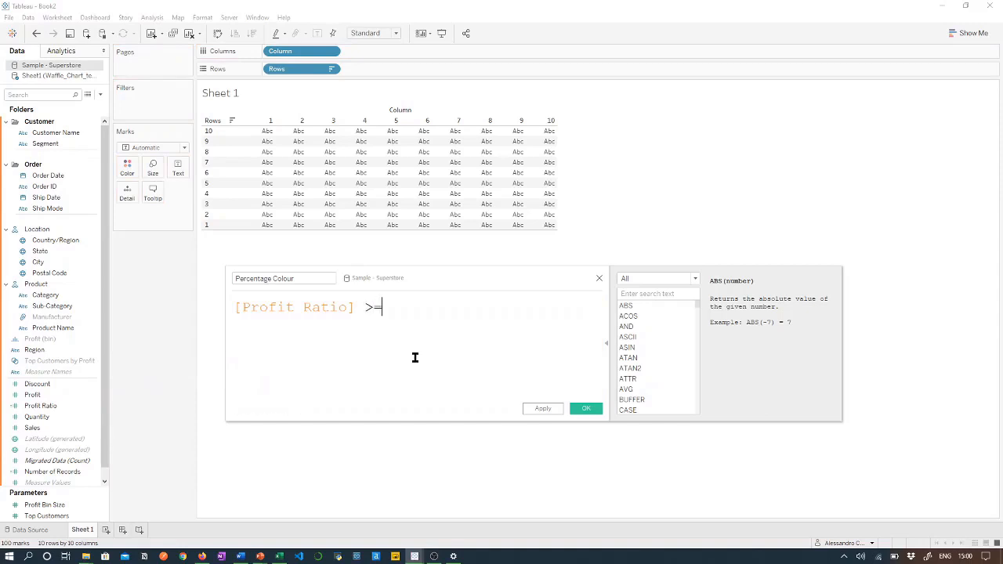
type("=")
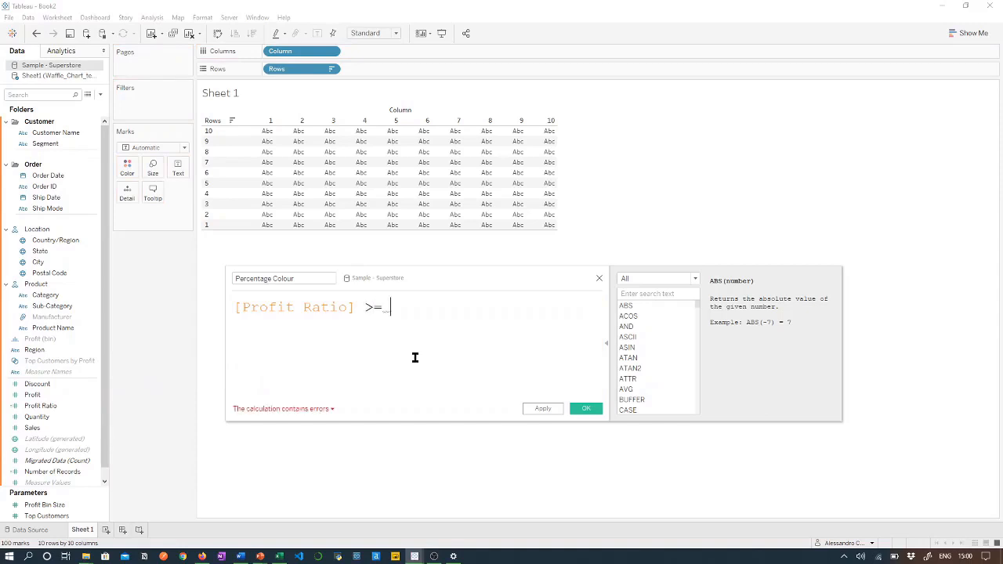
type("pe")
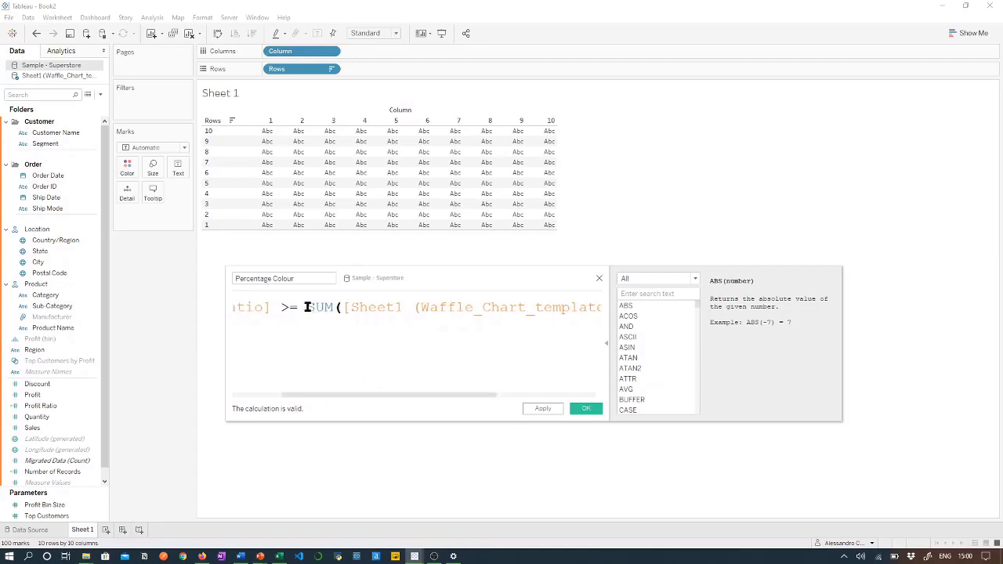
left_click(627, 399)
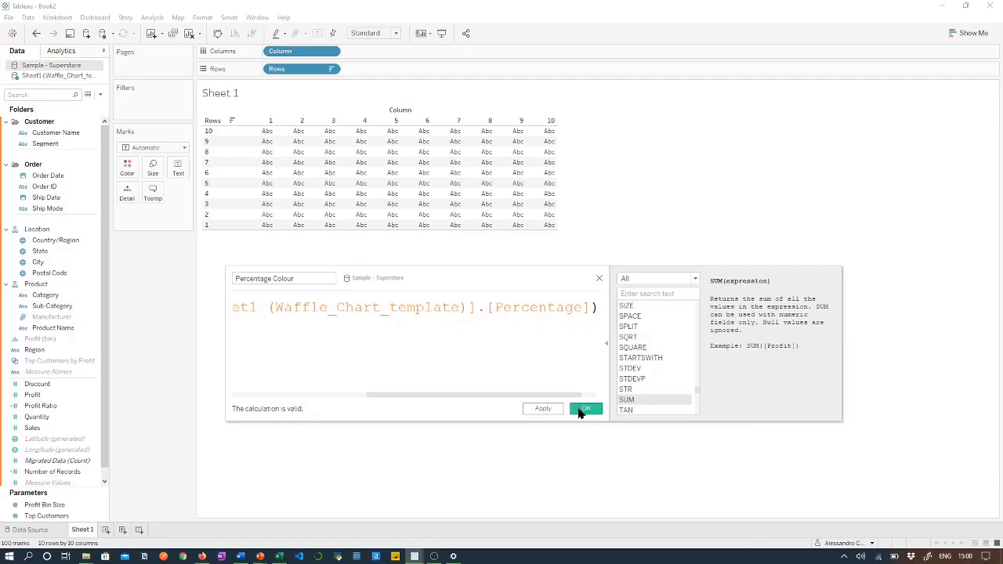
left_click(586, 407)
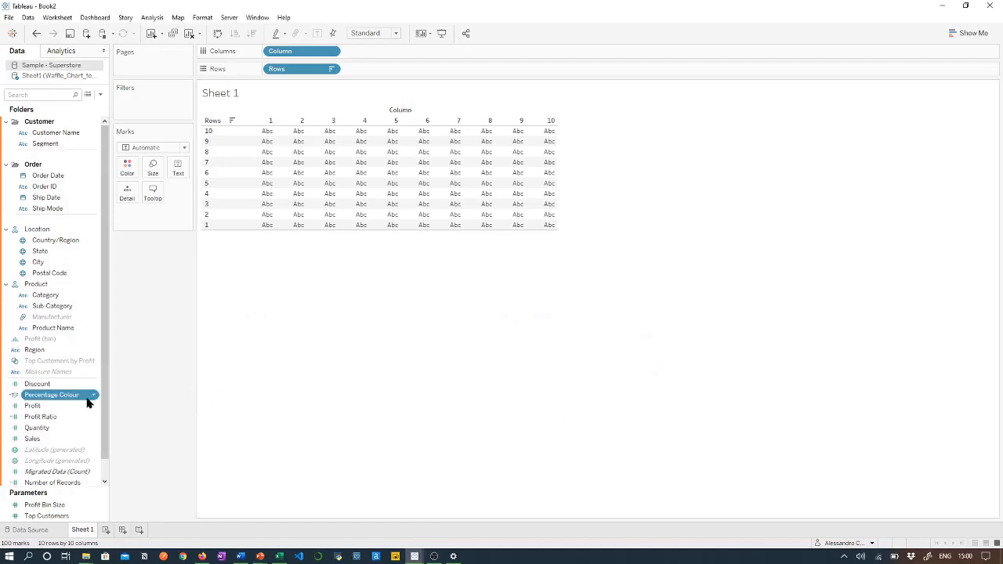
mouse_move(72, 398)
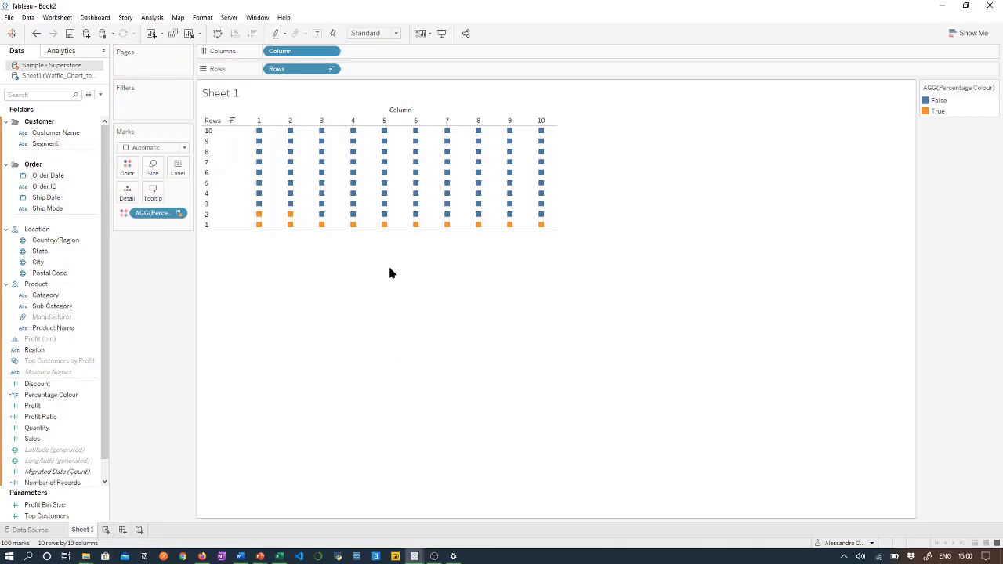
mouse_move(407, 251)
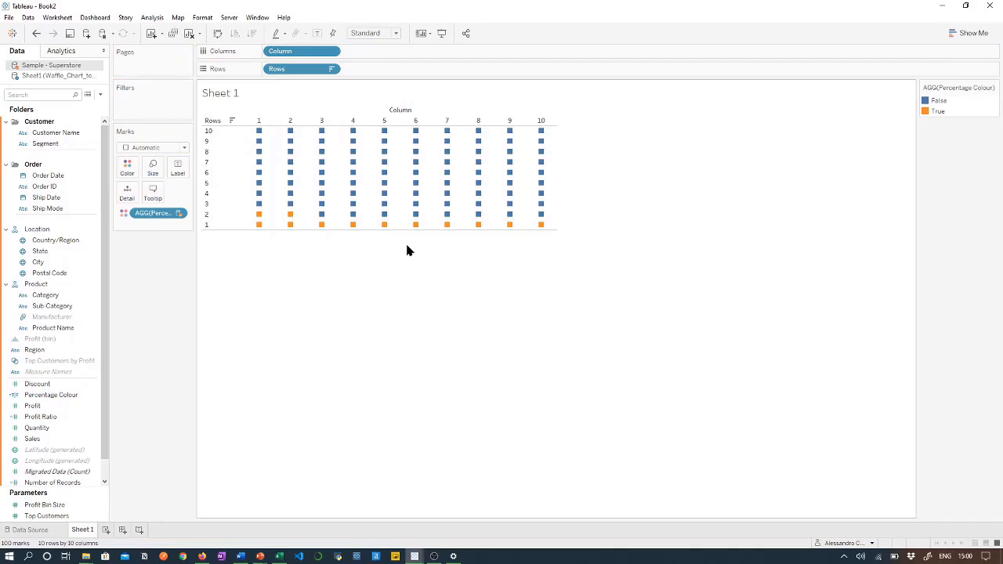
mouse_move(304, 260)
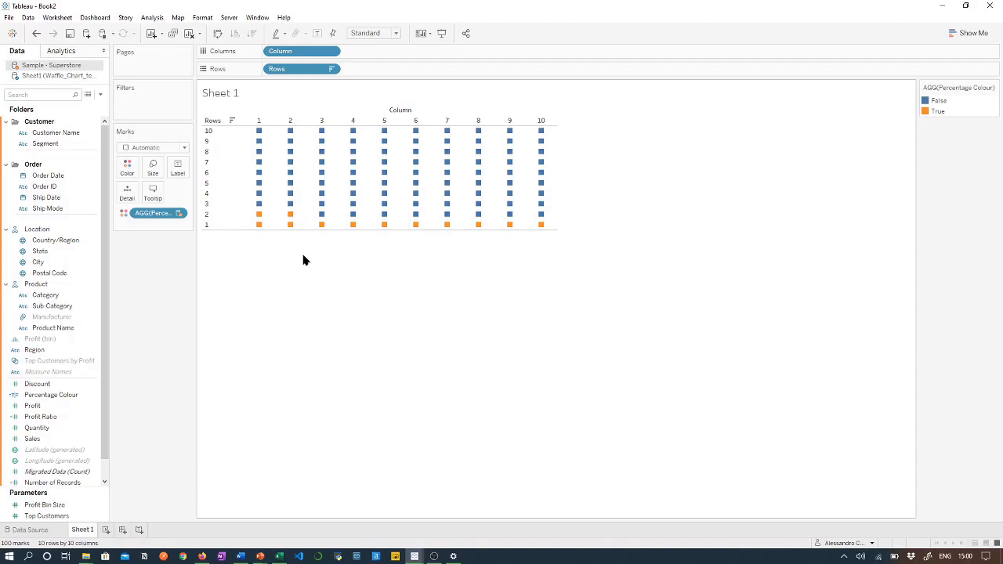
mouse_move(306, 251)
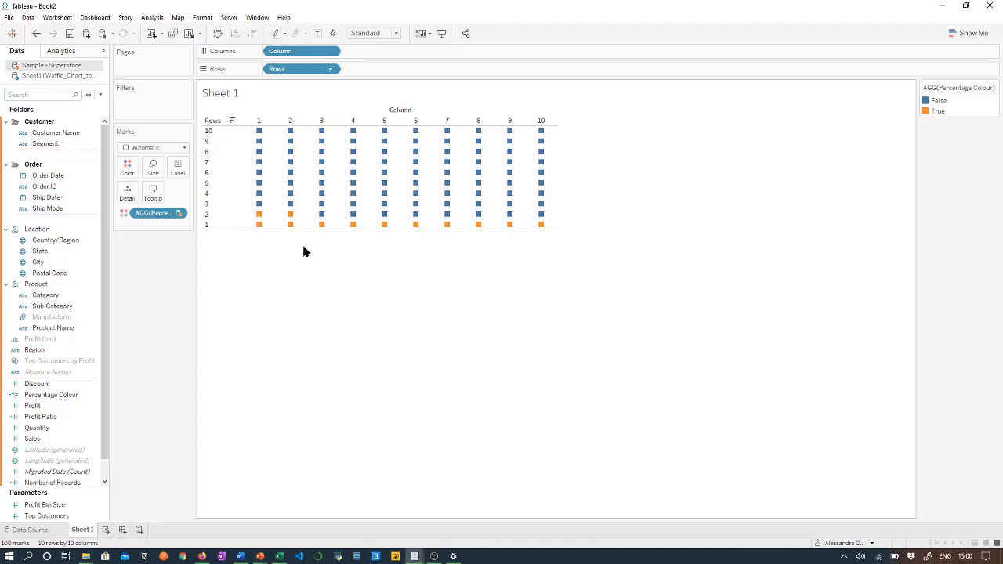
mouse_move(290, 226)
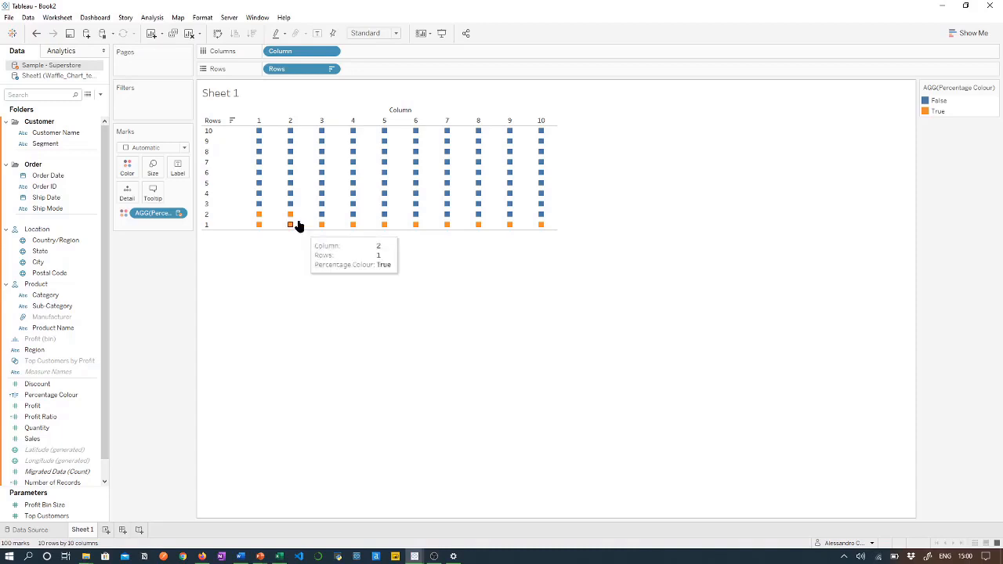
mouse_move(301, 263)
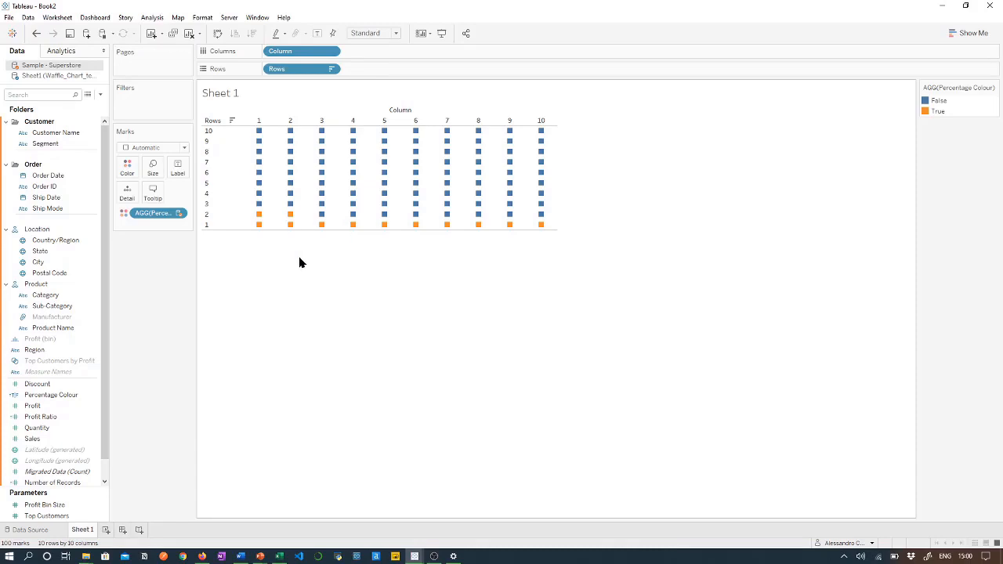
mouse_move(300, 290)
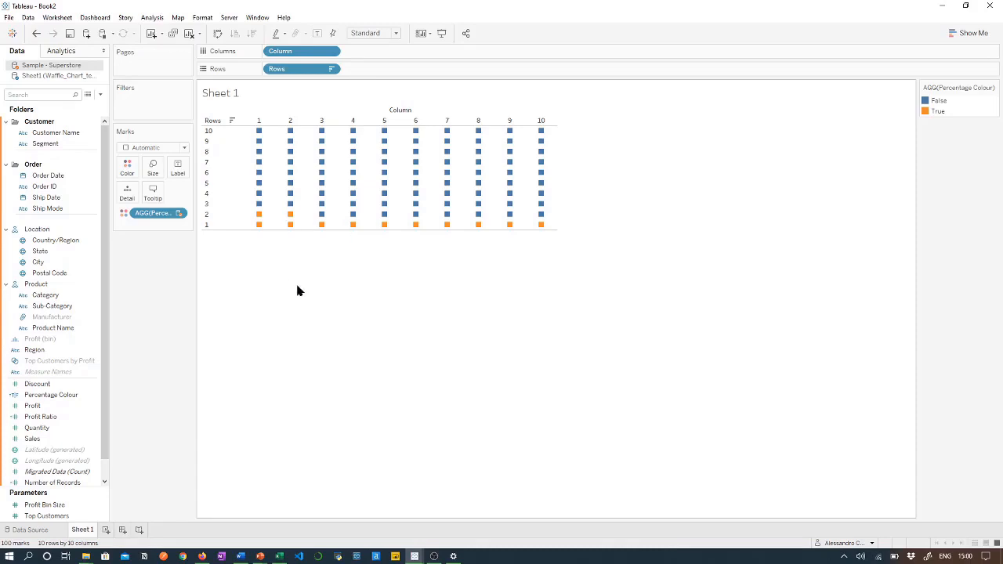
mouse_move(226, 345)
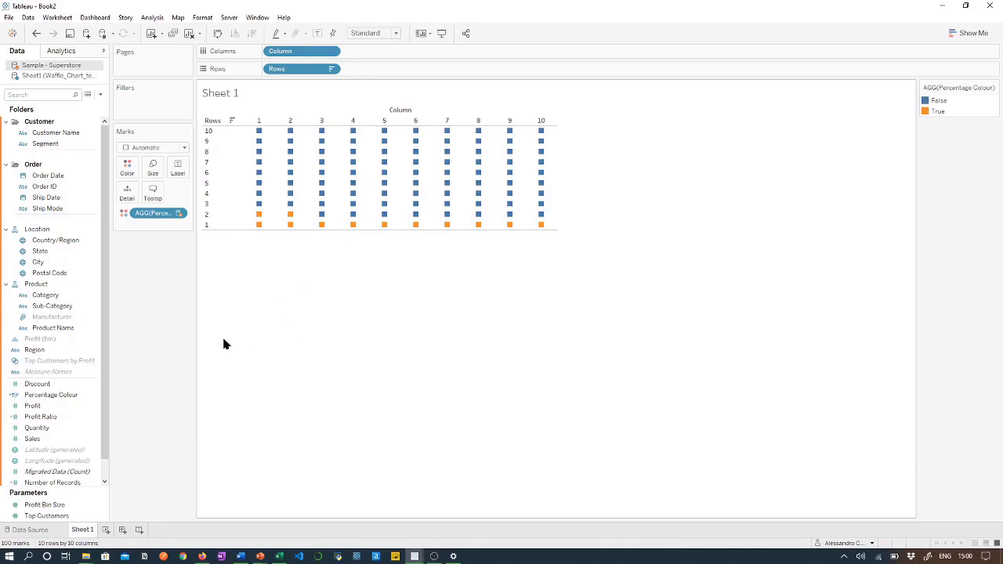
Using the Seattle Grays palette, colour the False squares light grey and keep True orange.
left_click(127, 167)
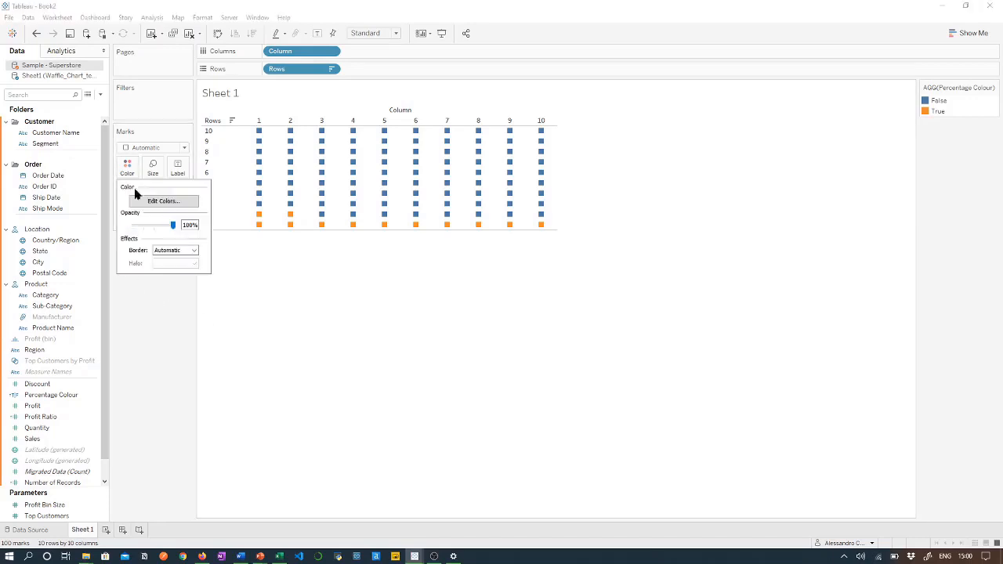
left_click(163, 200)
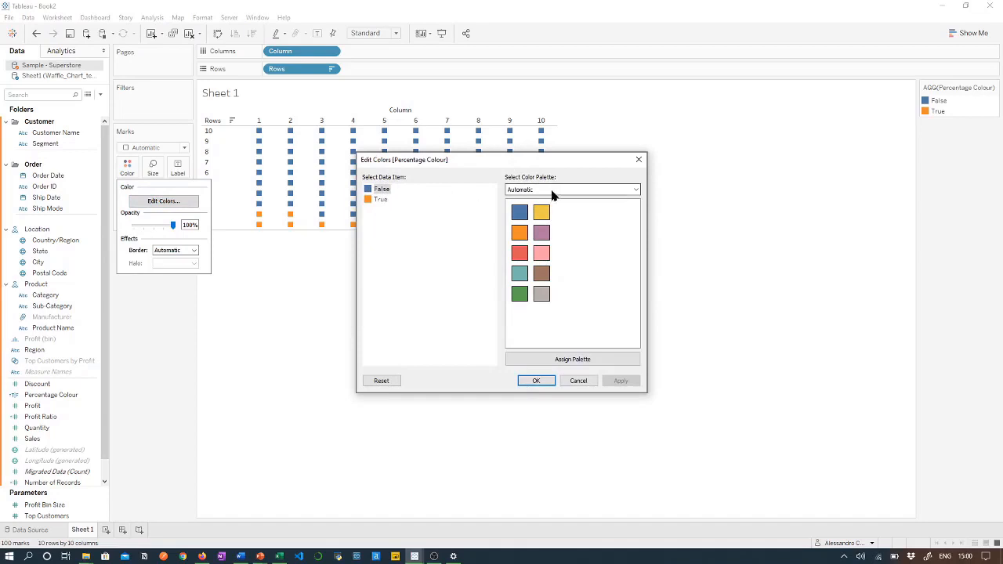
left_click(572, 190)
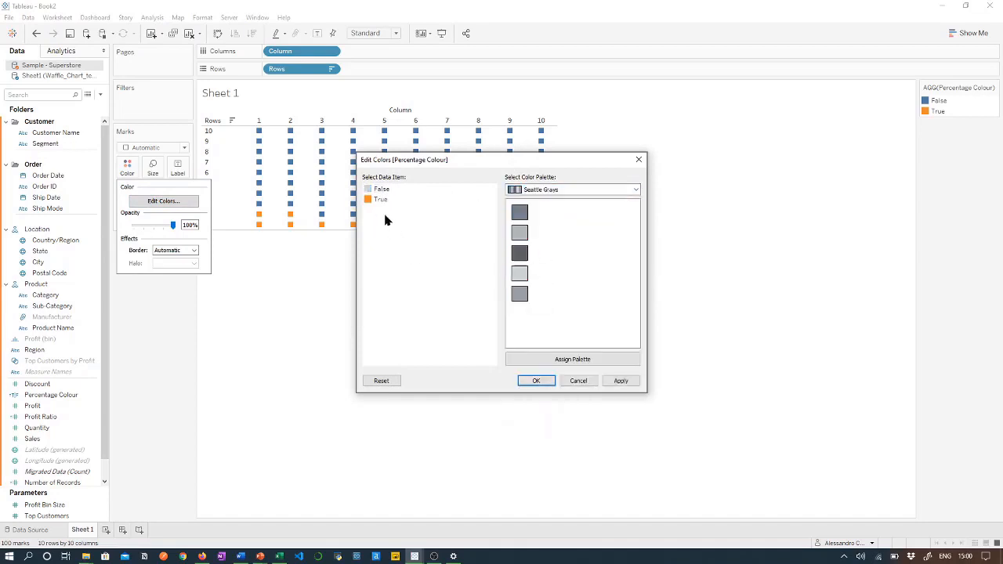
mouse_move(392, 249)
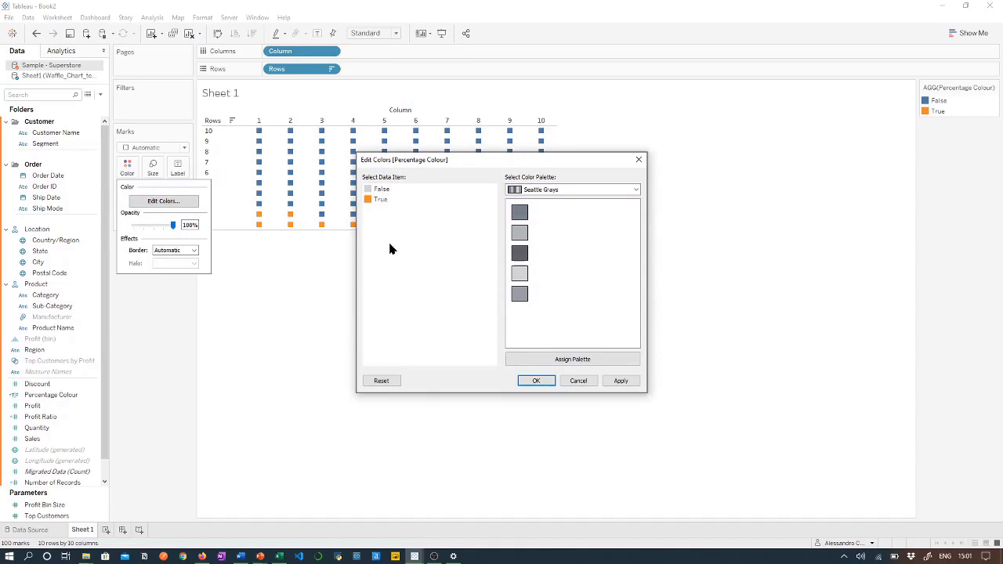
left_click(536, 381)
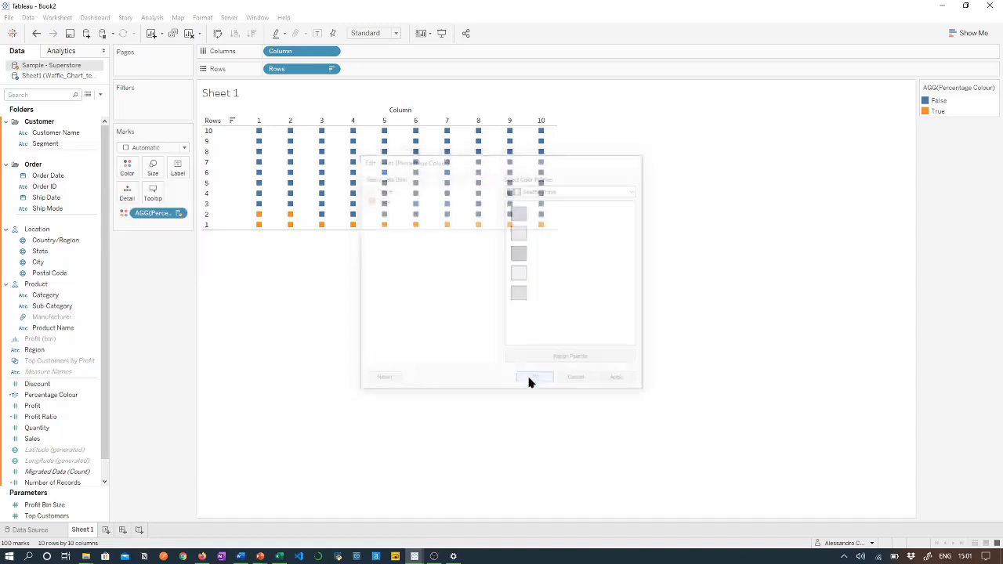
left_click(533, 376)
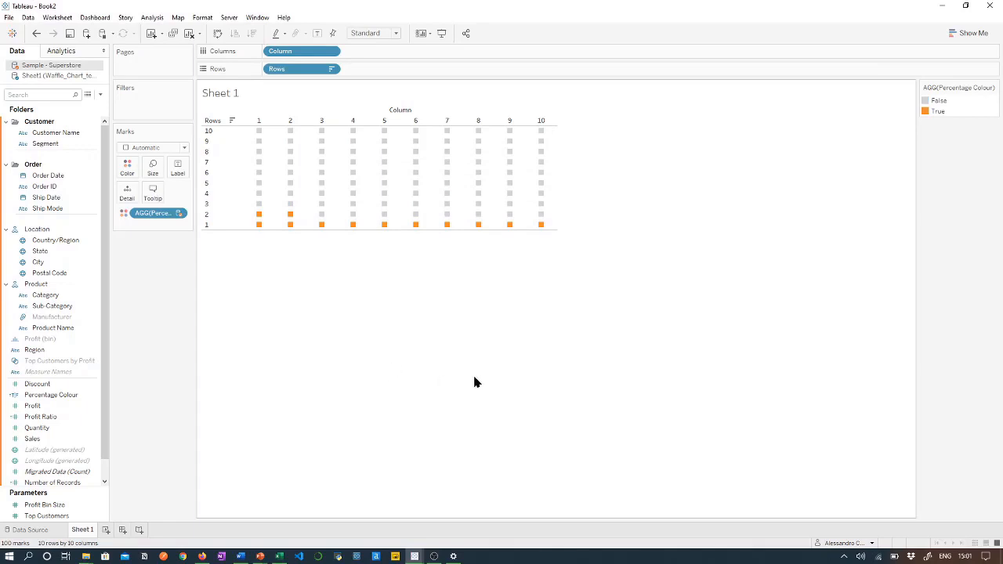
mouse_move(633, 317)
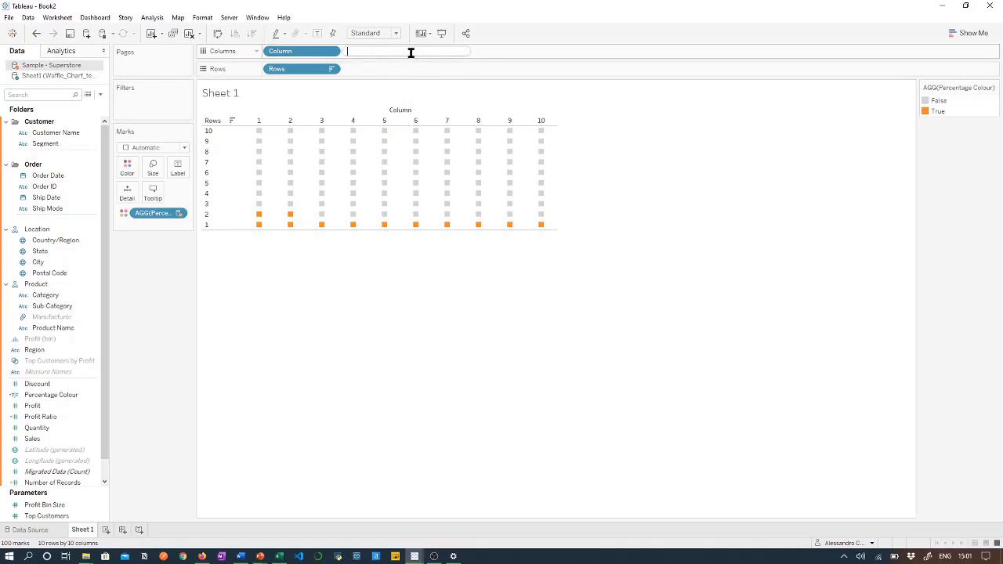
mouse_move(540, 39)
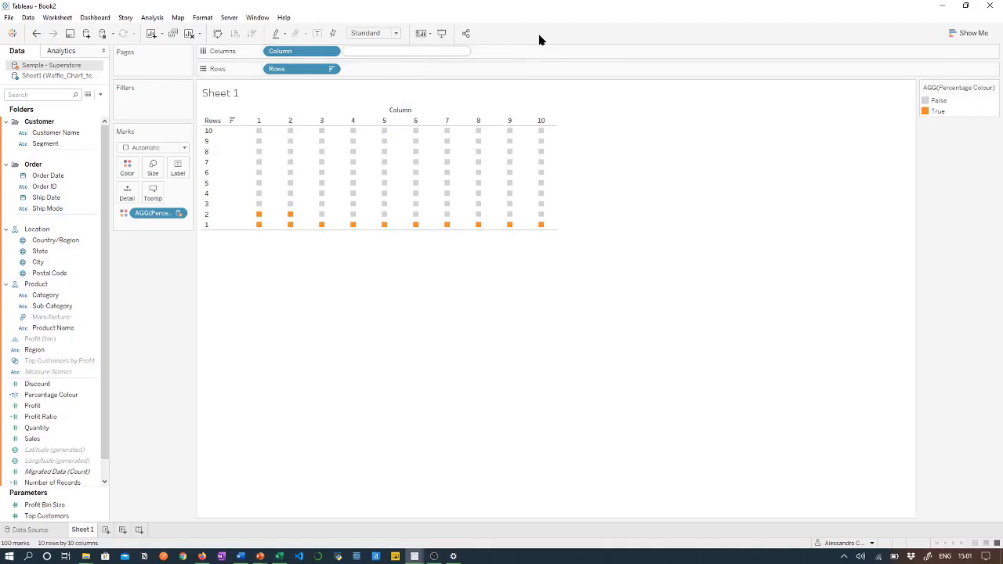
Add an avg(1) measure on Columns so each waffle cell becomes a bar.
type("avg")
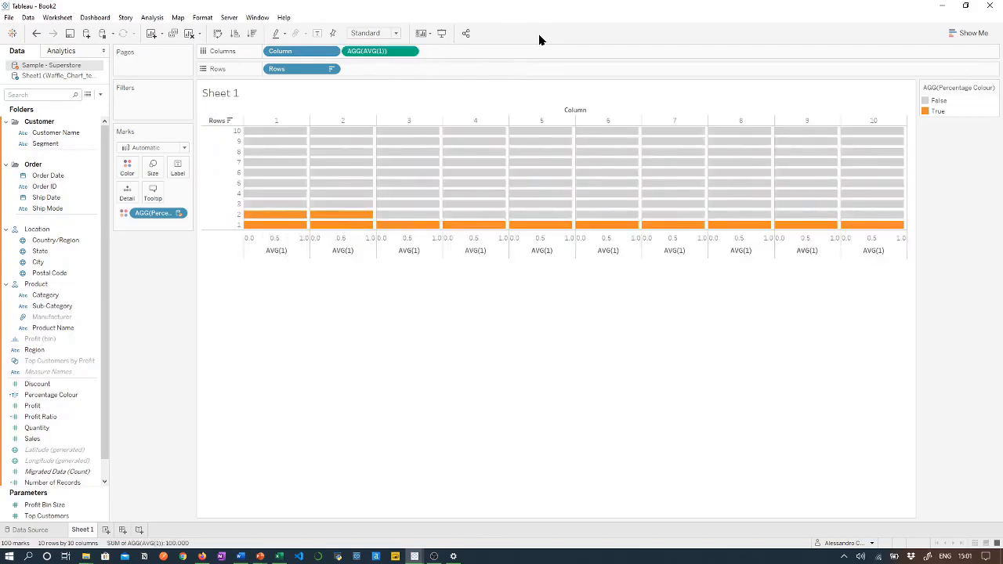
mouse_move(326, 316)
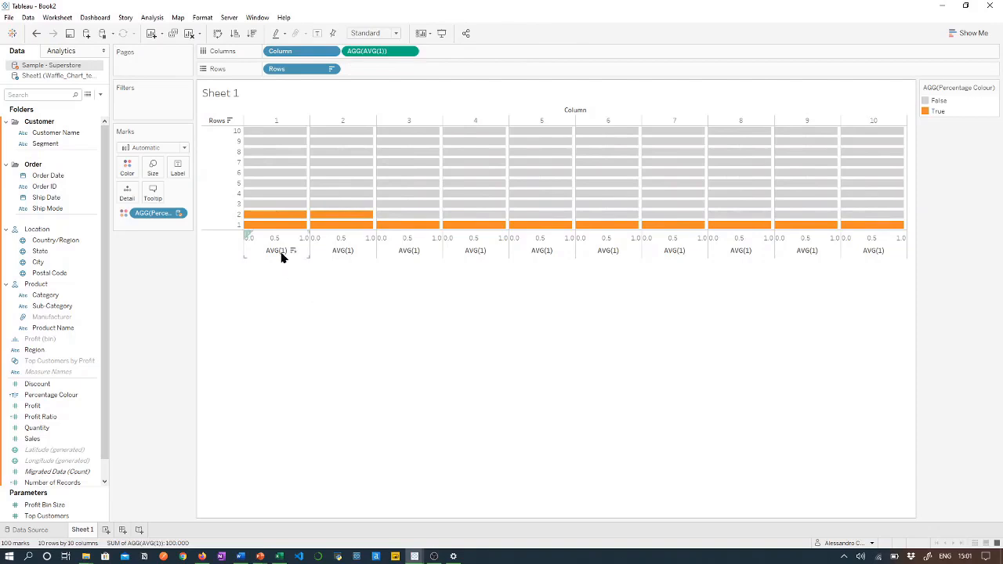
right_click(294, 254)
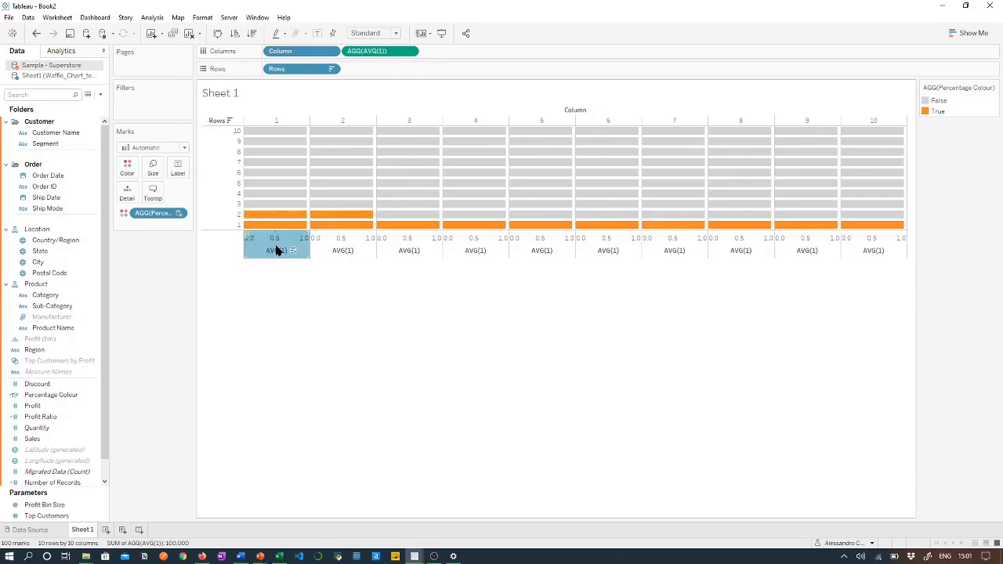
mouse_move(427, 323)
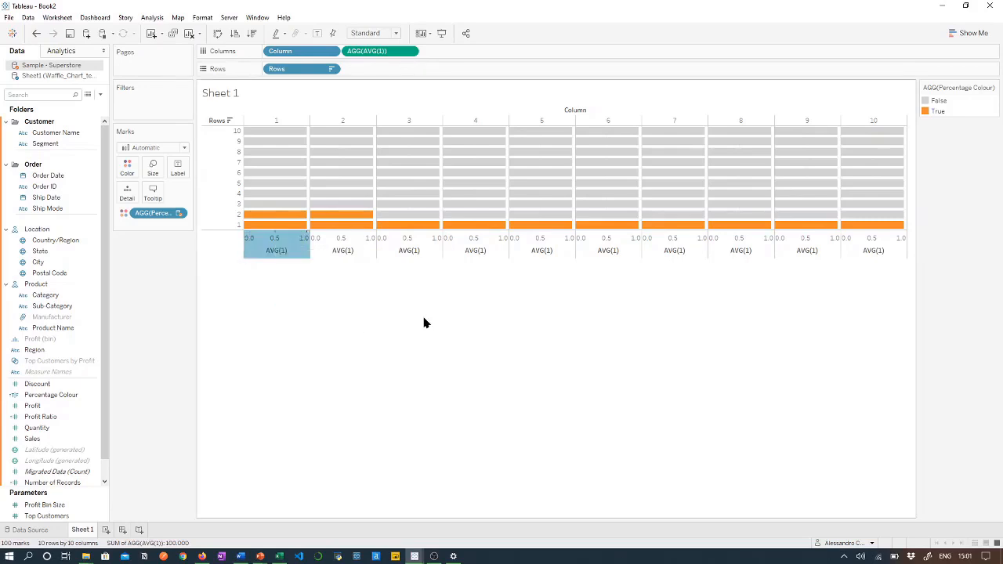
Fix the AVG(1) axis range from 0 to 1 so bars fill each cell.
double_click(275, 239)
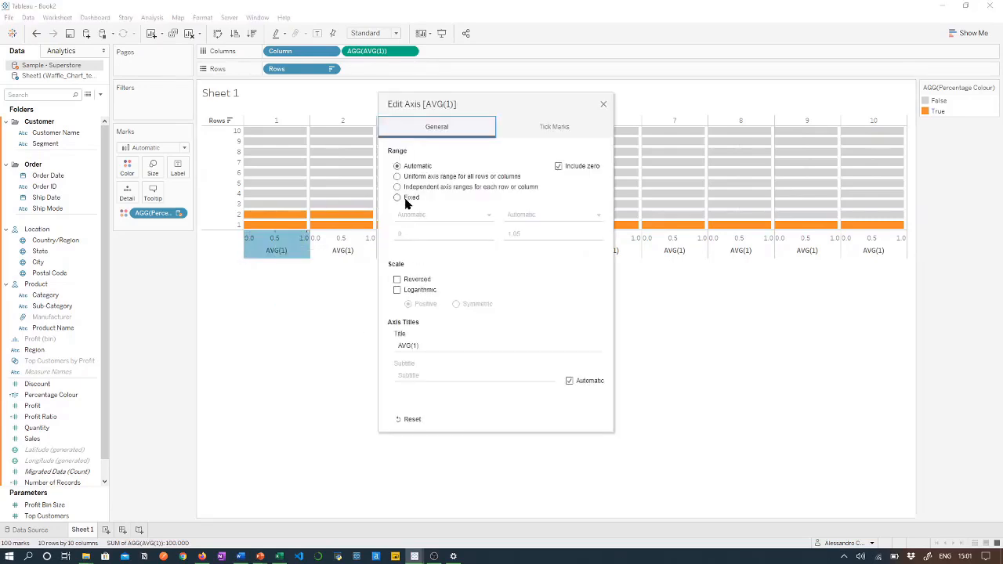
left_click(398, 198)
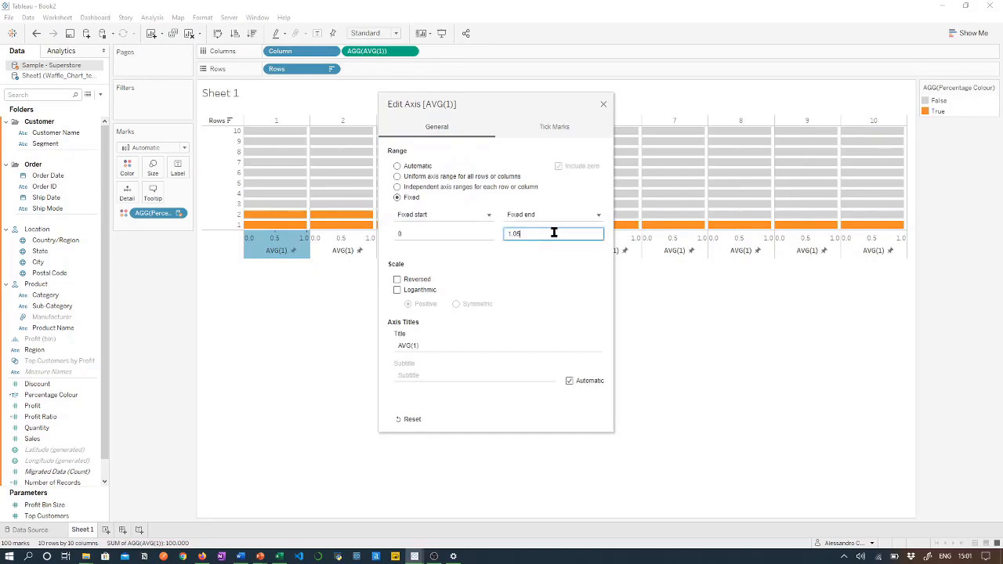
type("1")
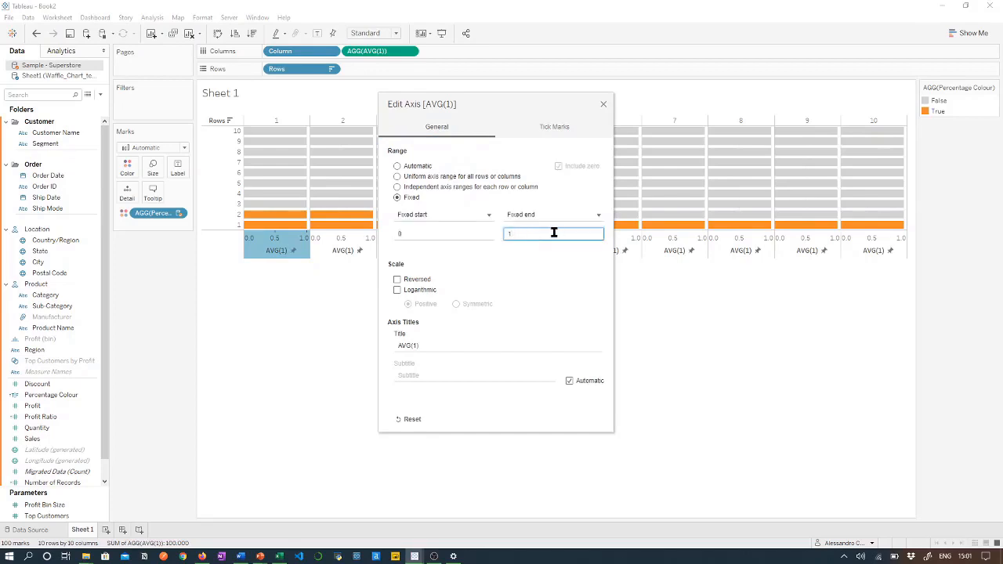
left_click(602, 103)
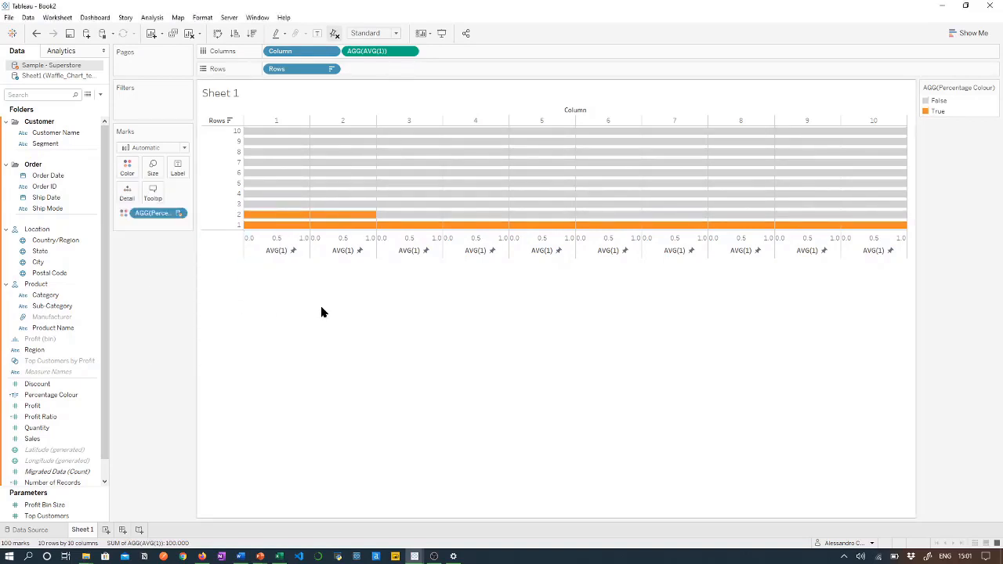
mouse_move(166, 291)
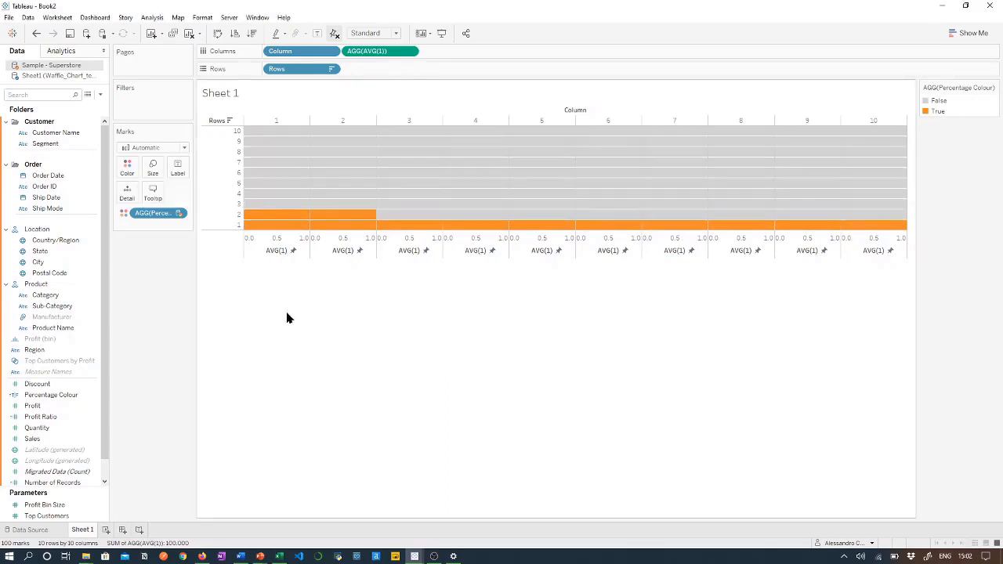
mouse_move(276, 231)
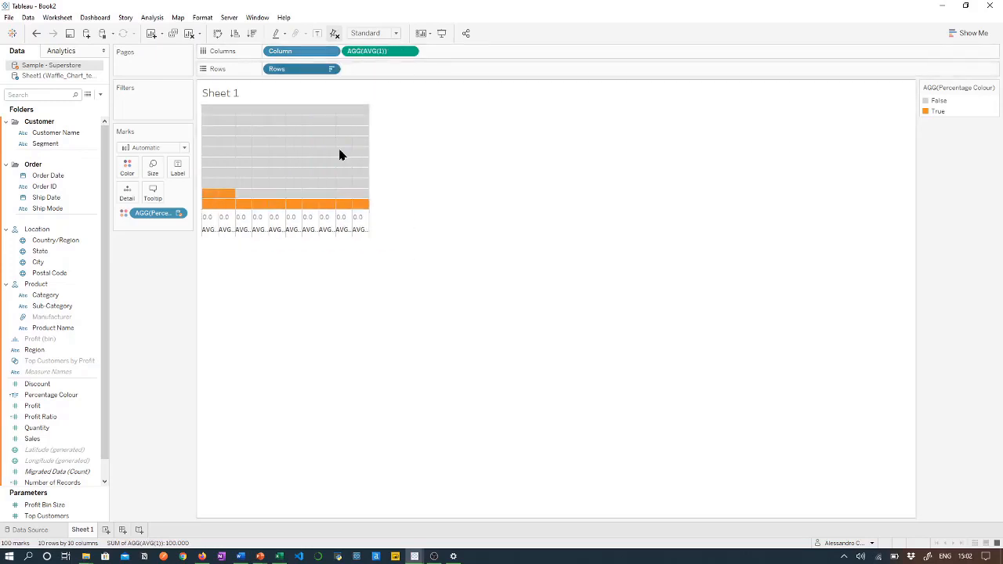
Hide the AVG(1) axis header under the waffle and add Profit Ratio to the marks.
right_click(326, 223)
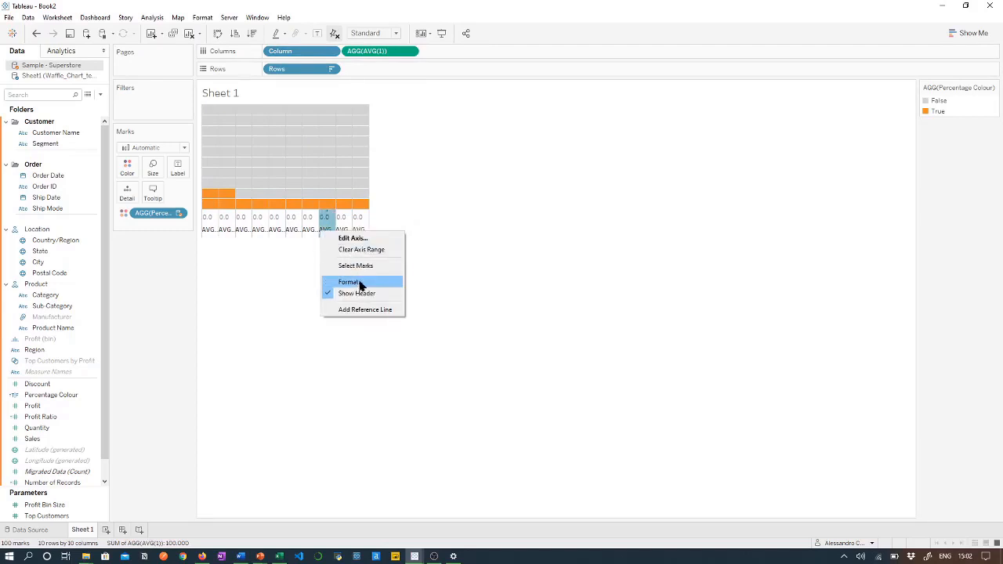
left_click(357, 293)
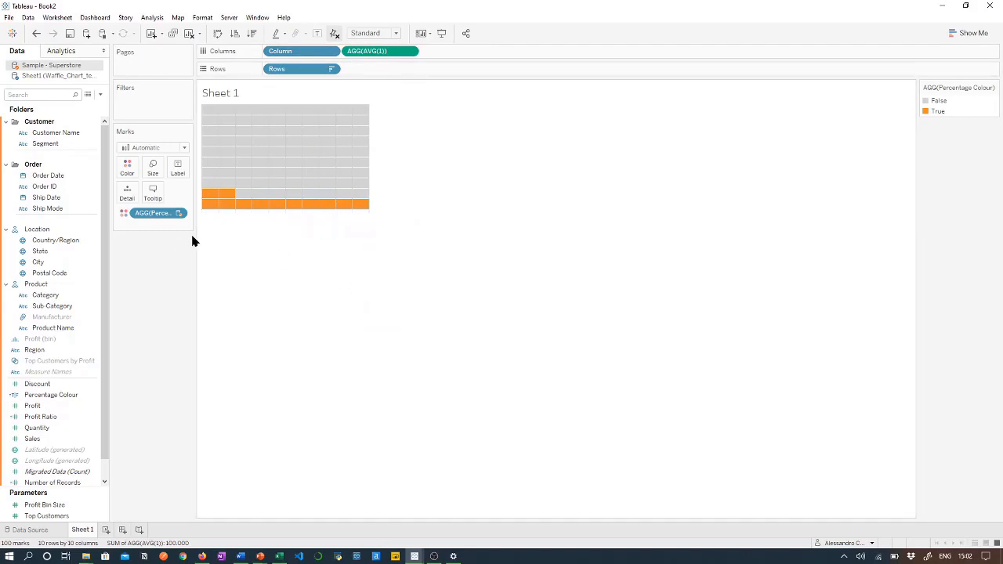
left_click(41, 417)
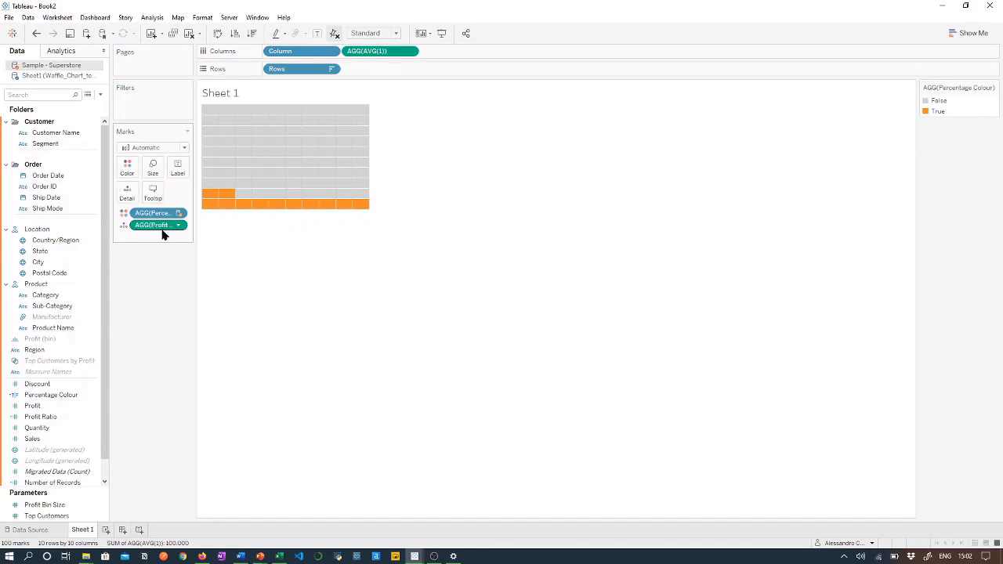
Set Profit Ratio's default number format to Percentage with 1 decimal place.
right_click(41, 417)
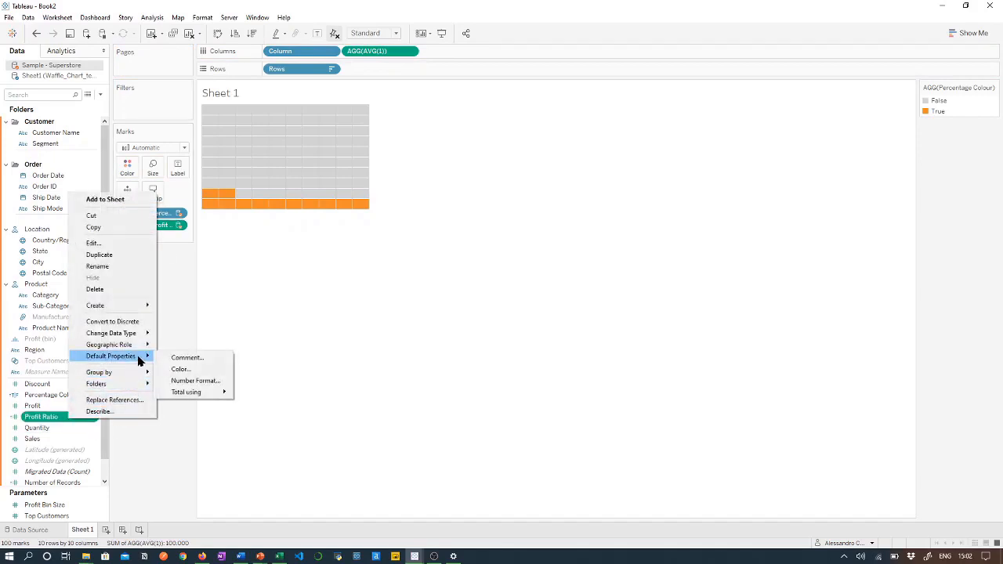
left_click(195, 380)
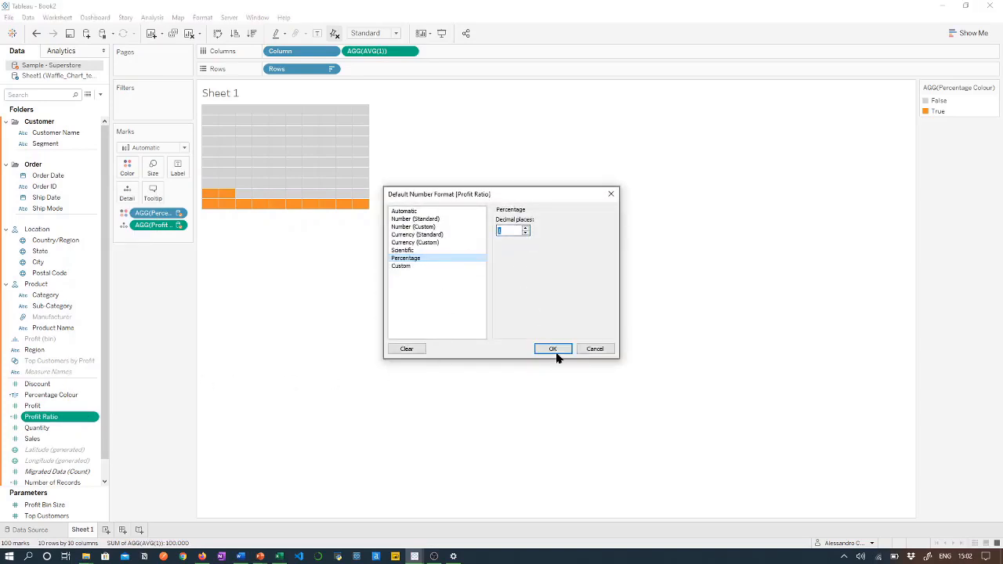
left_click(552, 348)
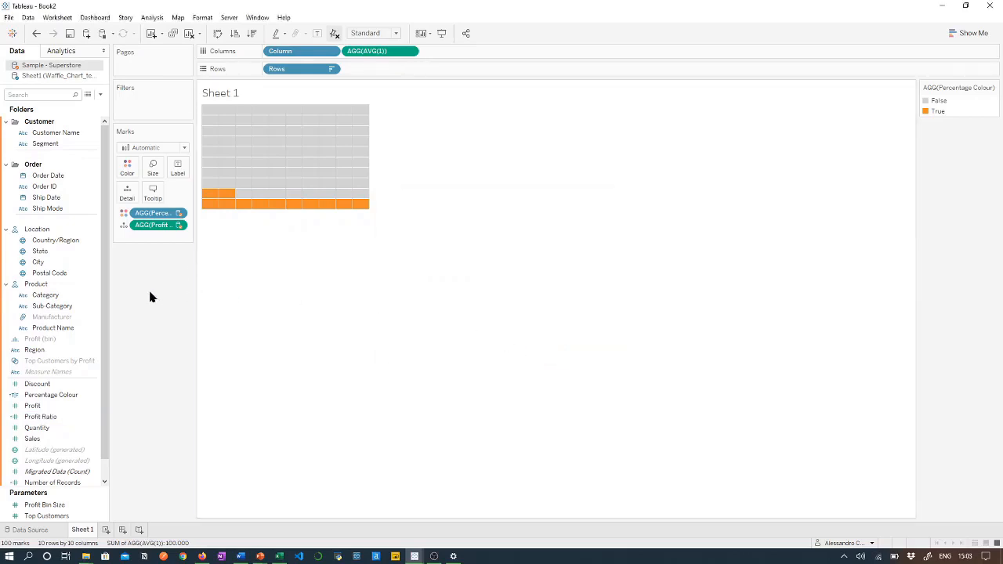
mouse_move(276, 171)
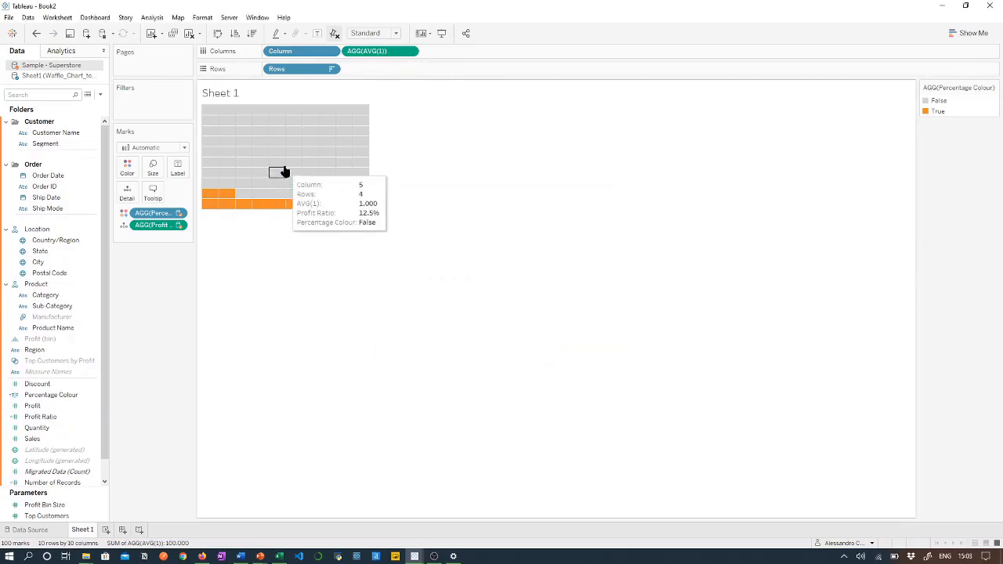
mouse_move(276, 150)
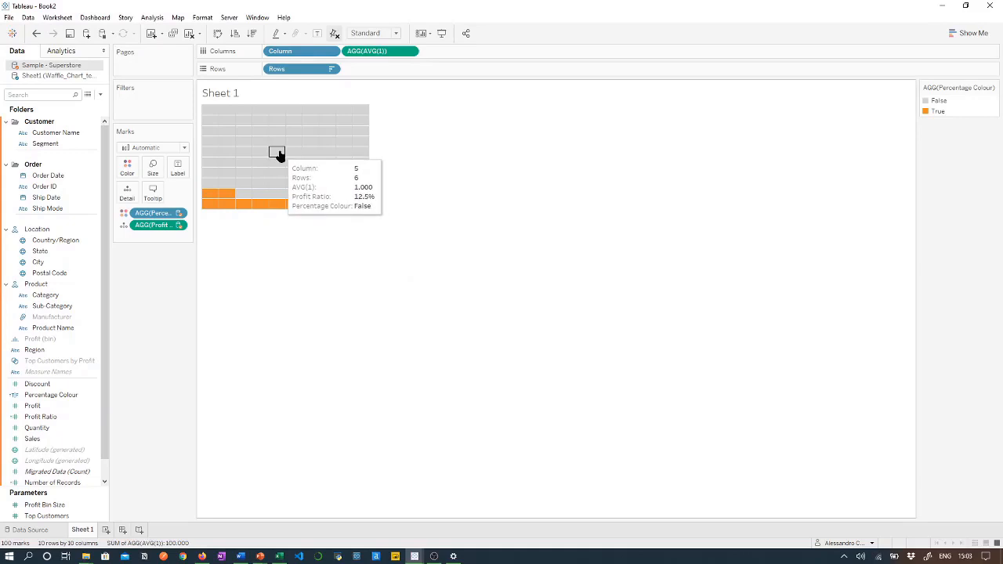
Annotate a waffle mark and insert the AGG(Profit Ratio) value into its text.
right_click(278, 151)
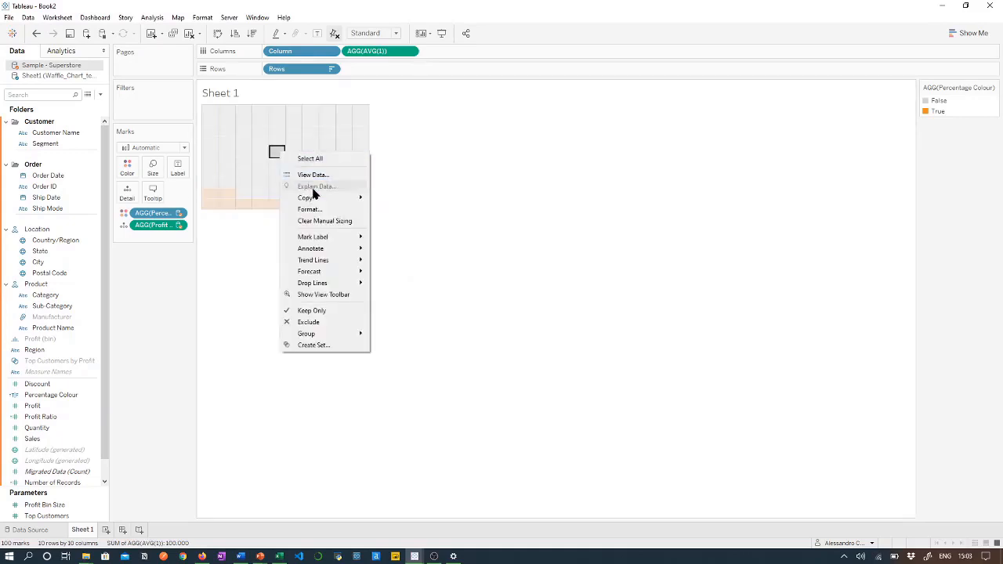
mouse_move(310, 248)
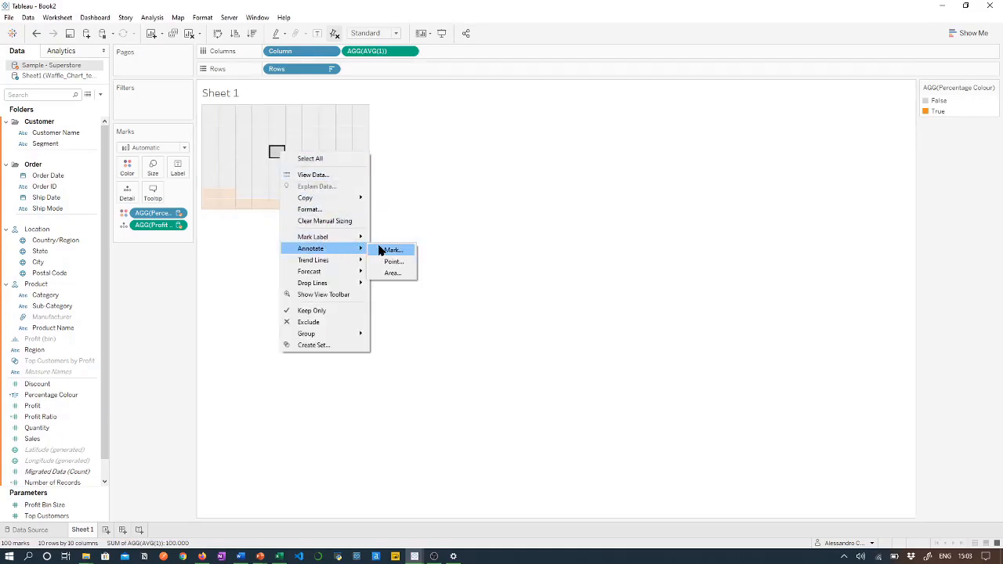
left_click(392, 251)
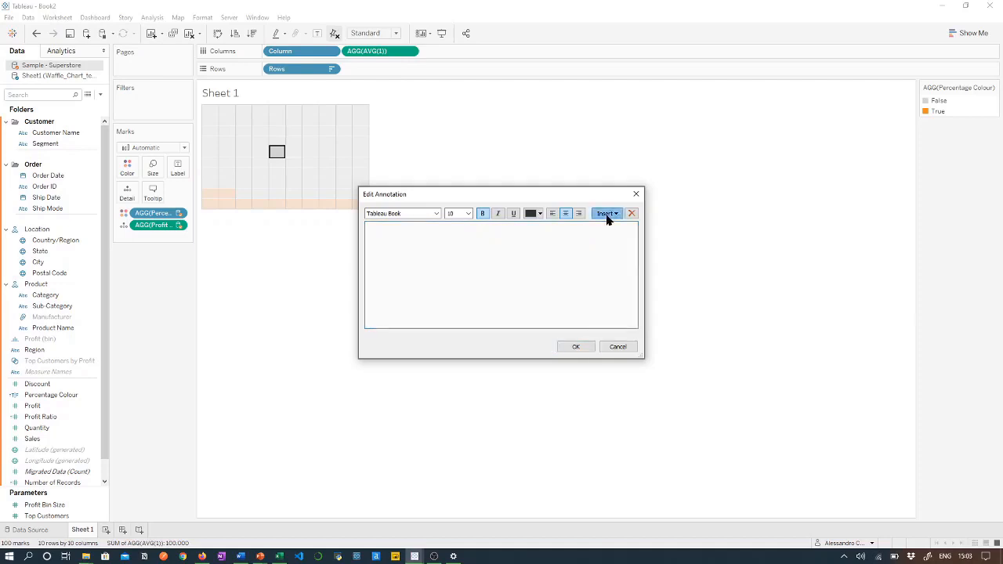
left_click(605, 213)
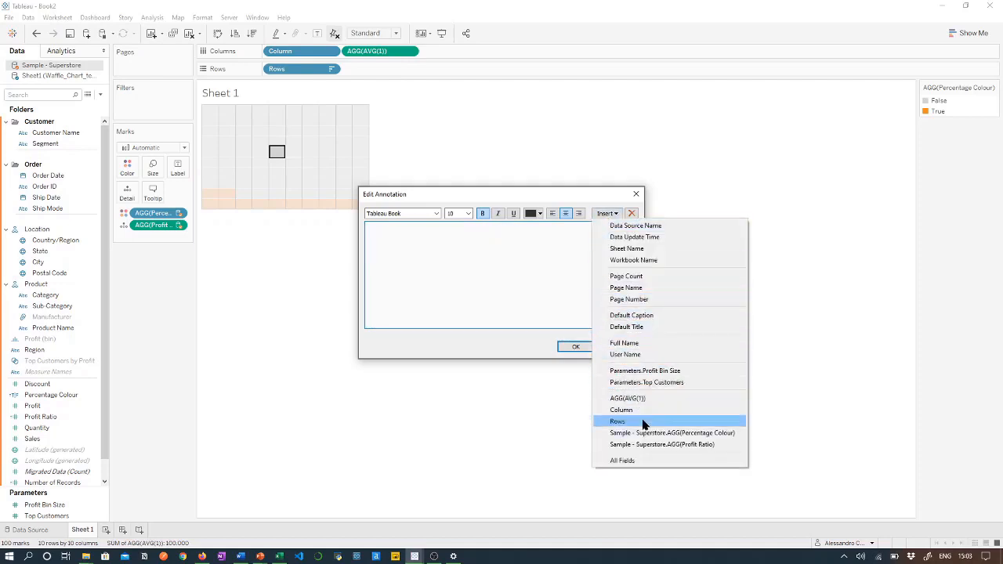
left_click(666, 445)
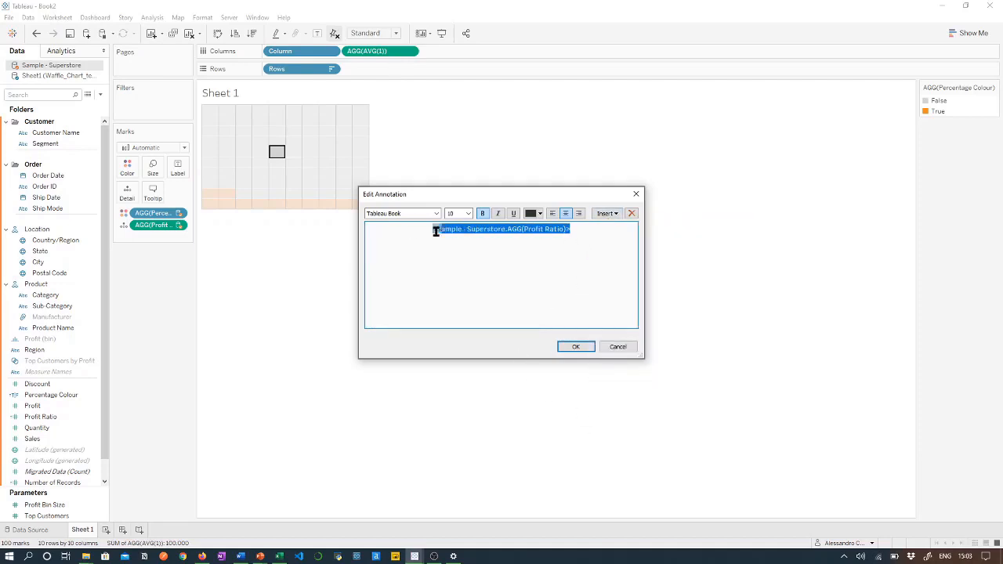
Enlarge the annotation font and confirm it, showing 12.5% on the waffle.
left_click(467, 213)
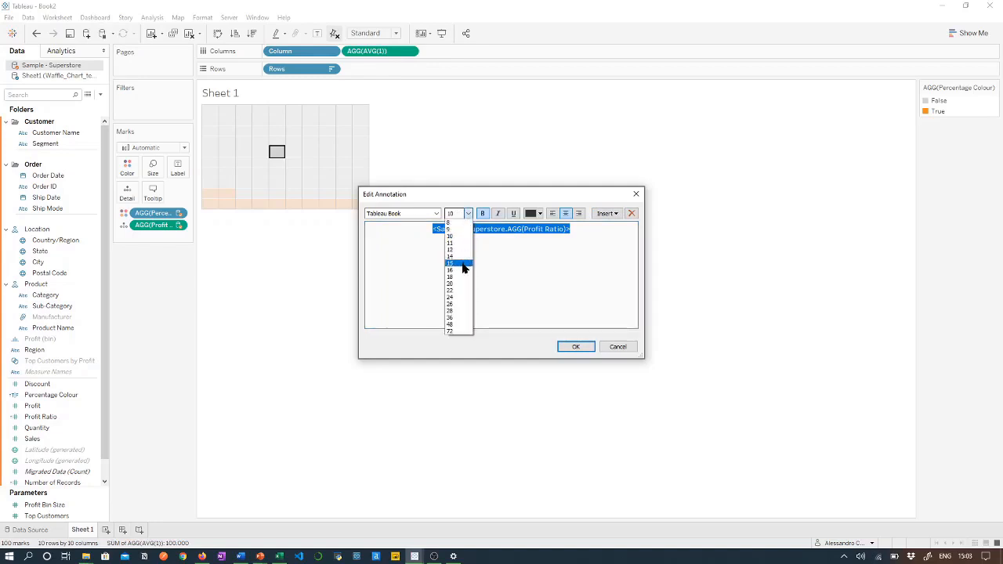
left_click(451, 263)
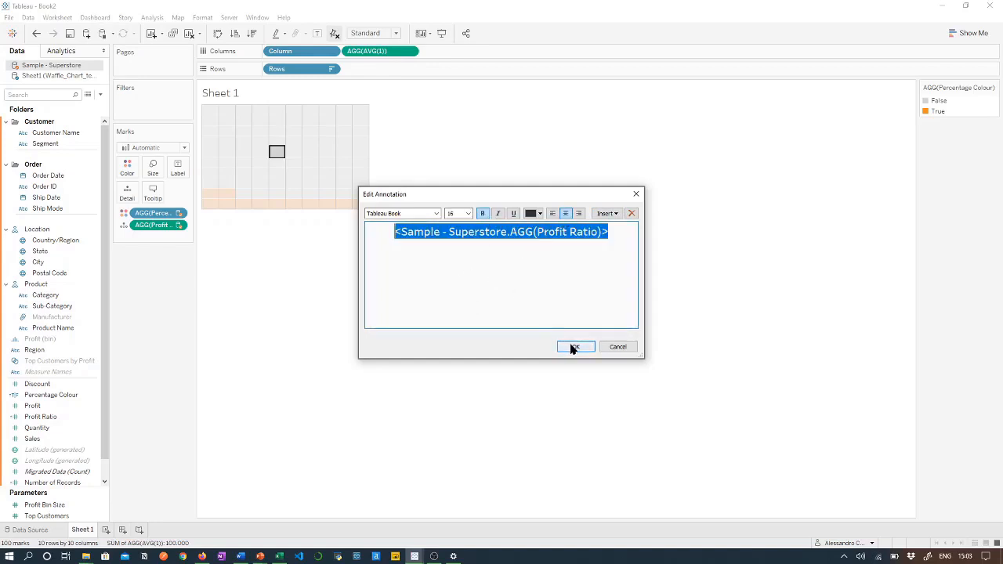
left_click(575, 346)
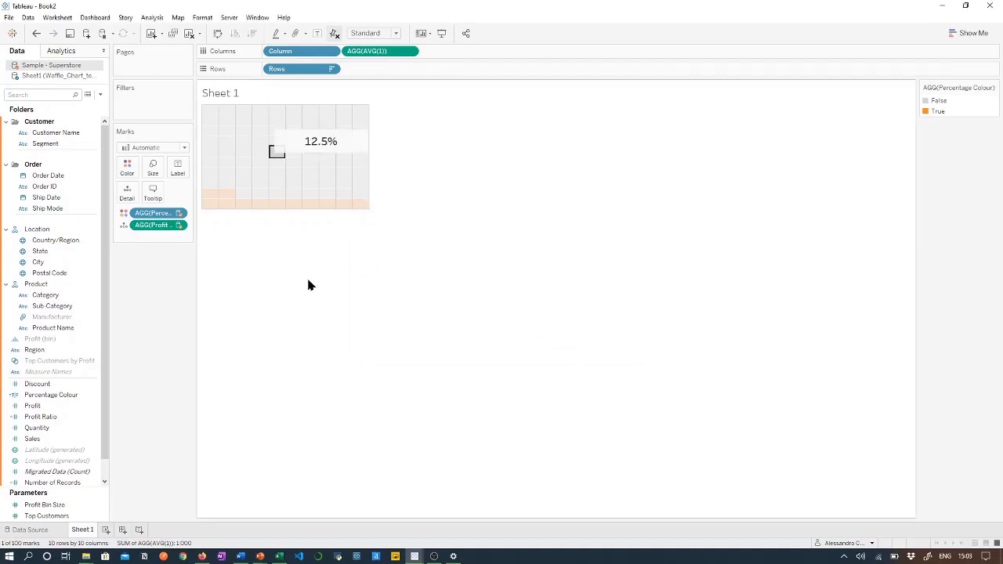
mouse_move(326, 143)
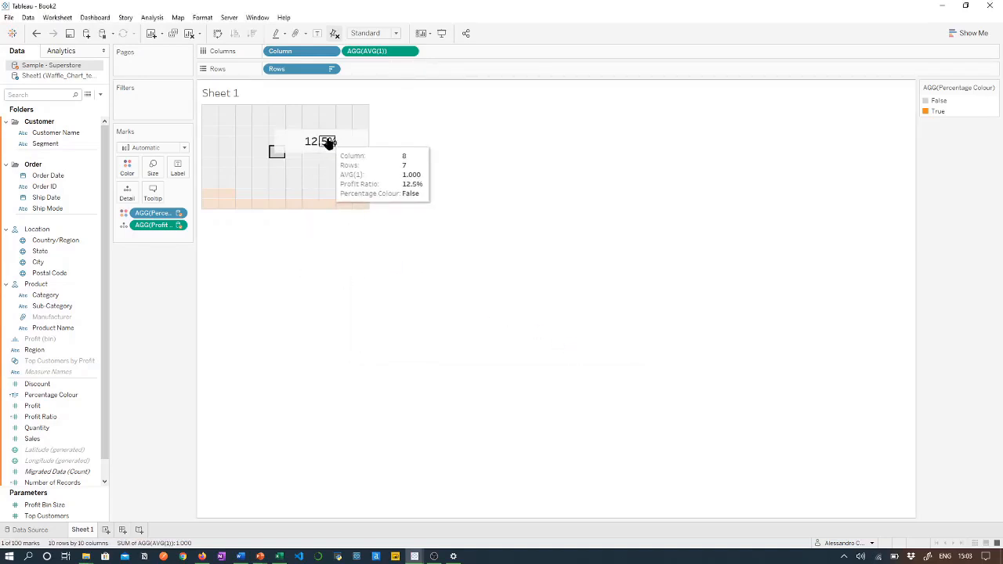
mouse_move(358, 142)
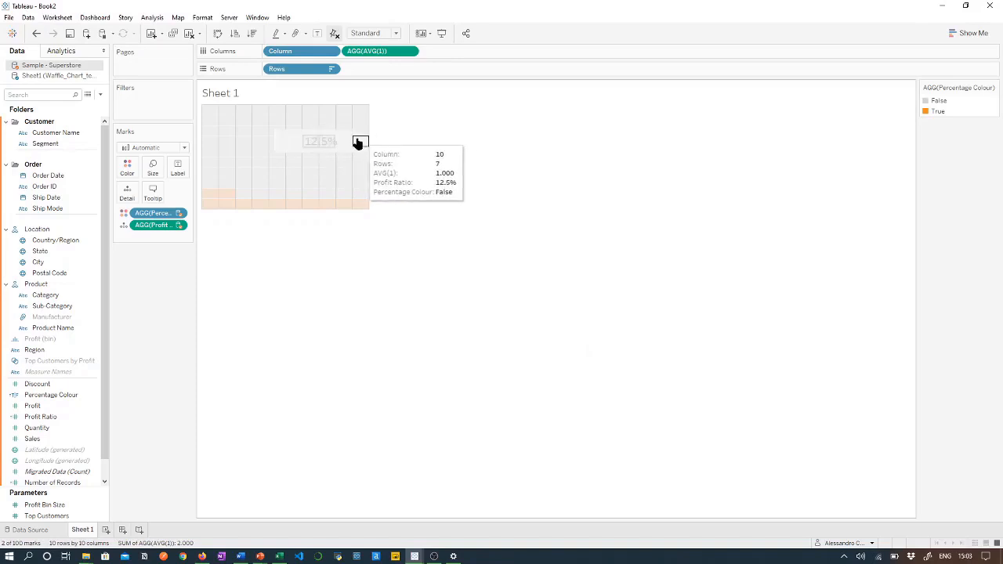
Format the 12.5% annotation with no shading and no box, leaving plain text over the waffle.
left_click(318, 141)
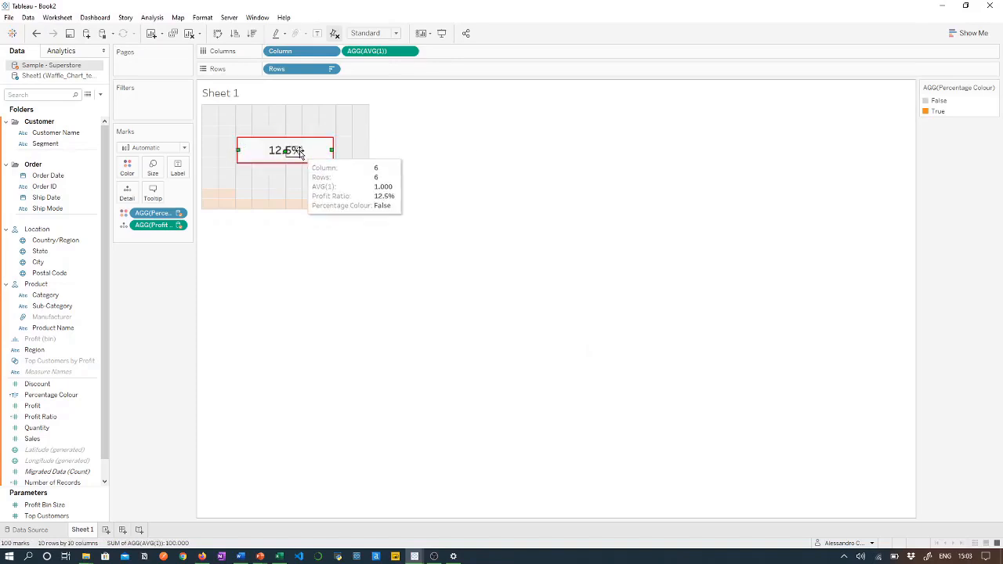
mouse_move(323, 172)
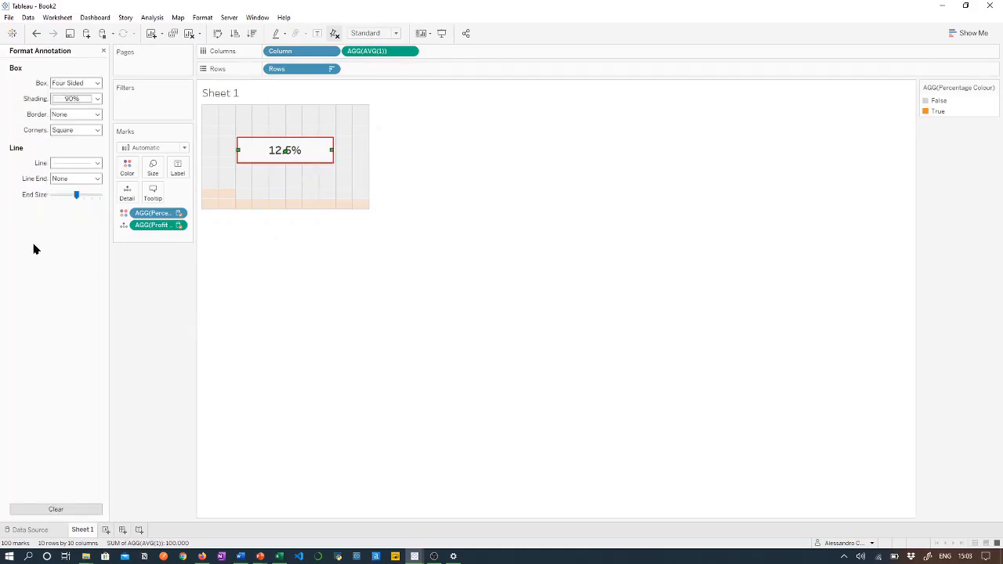
left_click(97, 99)
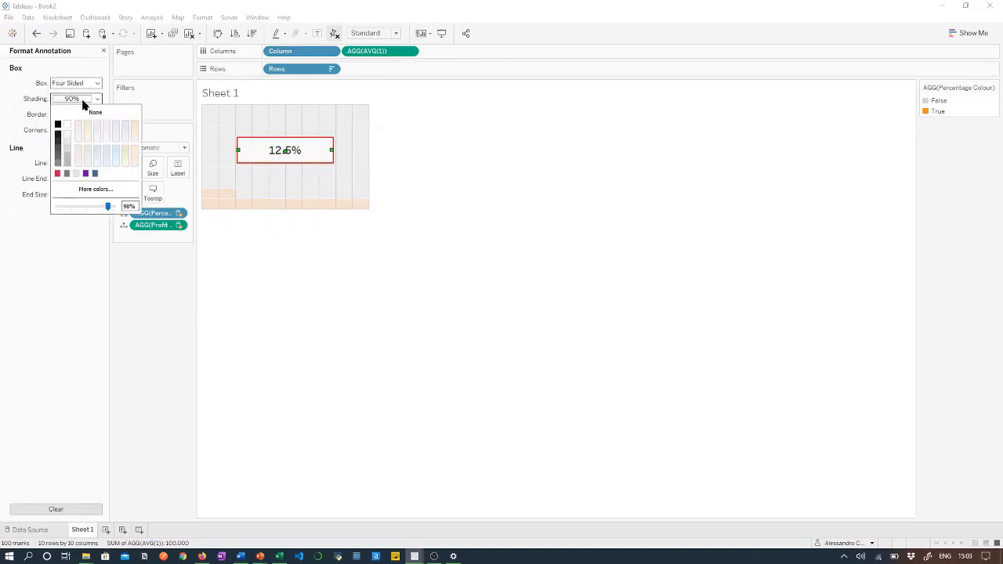
left_click(94, 113)
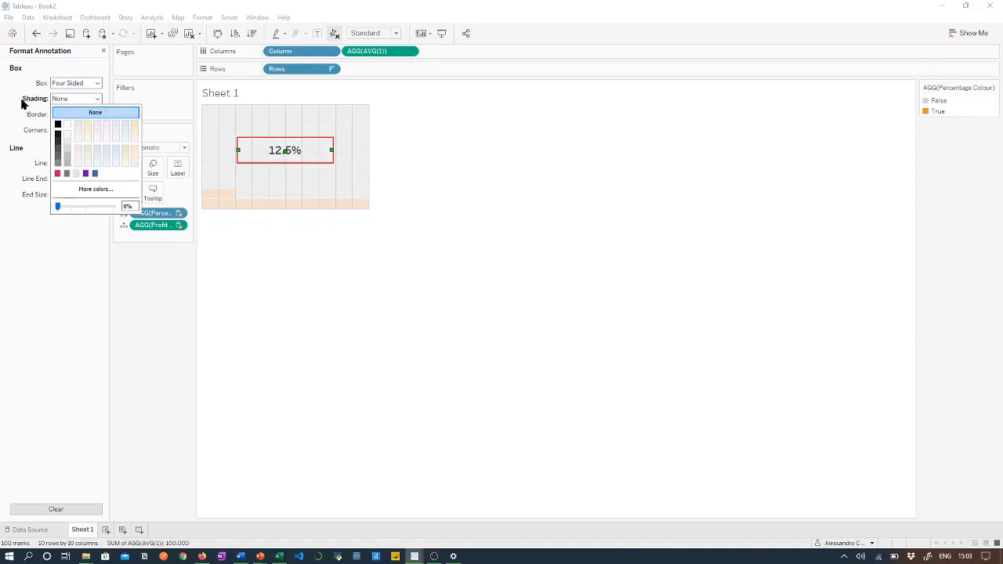
left_click(94, 83)
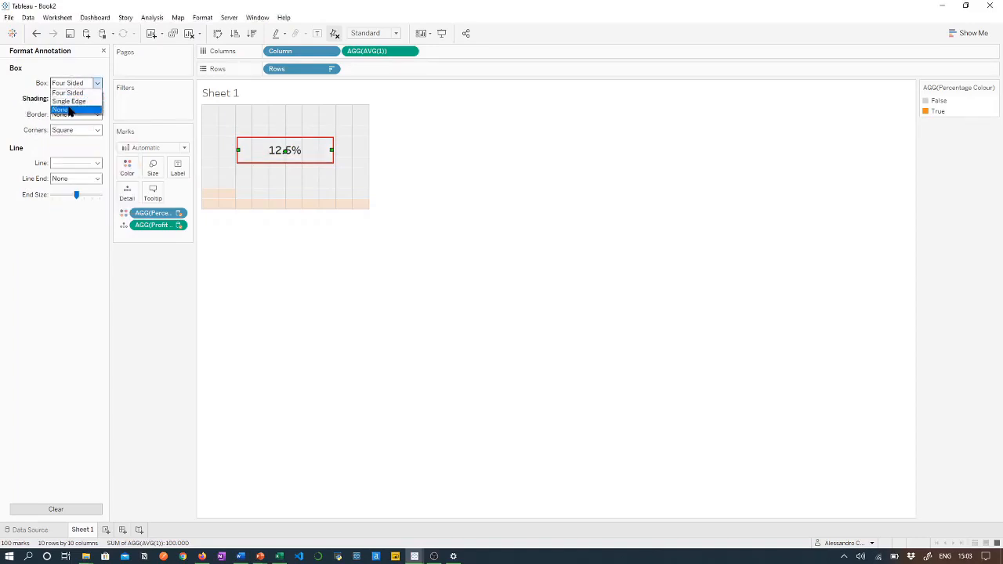
left_click(75, 163)
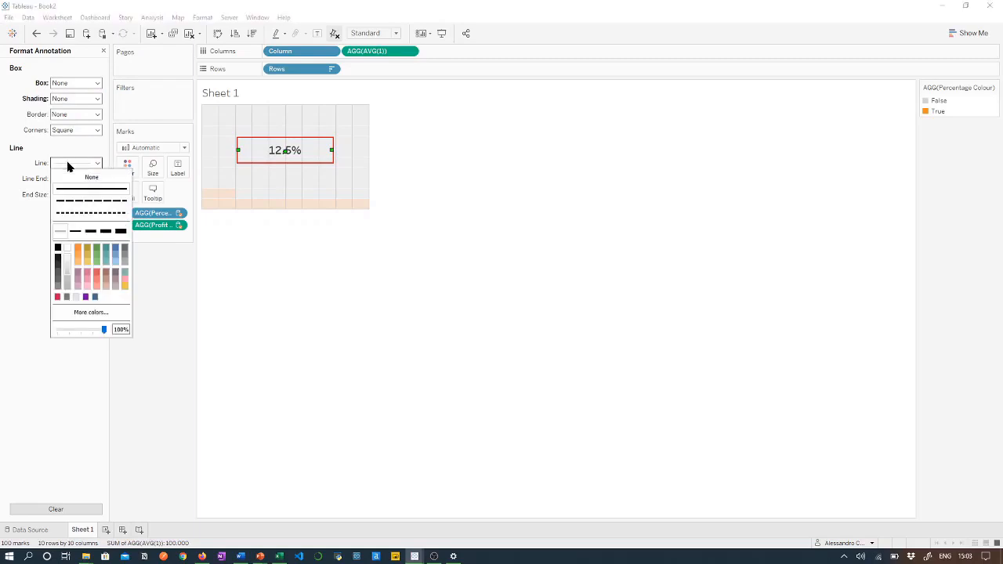
mouse_move(263, 271)
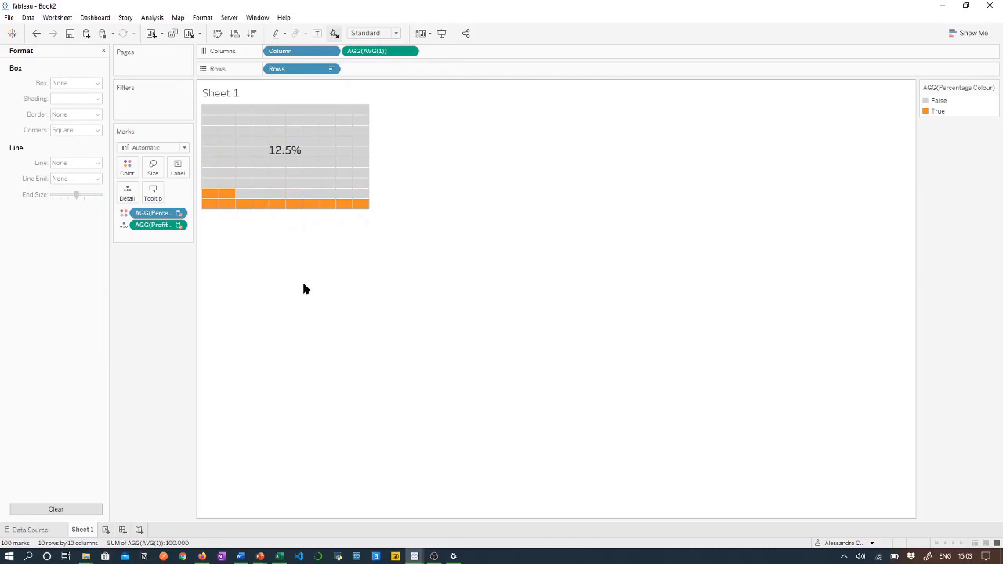
mouse_move(79, 59)
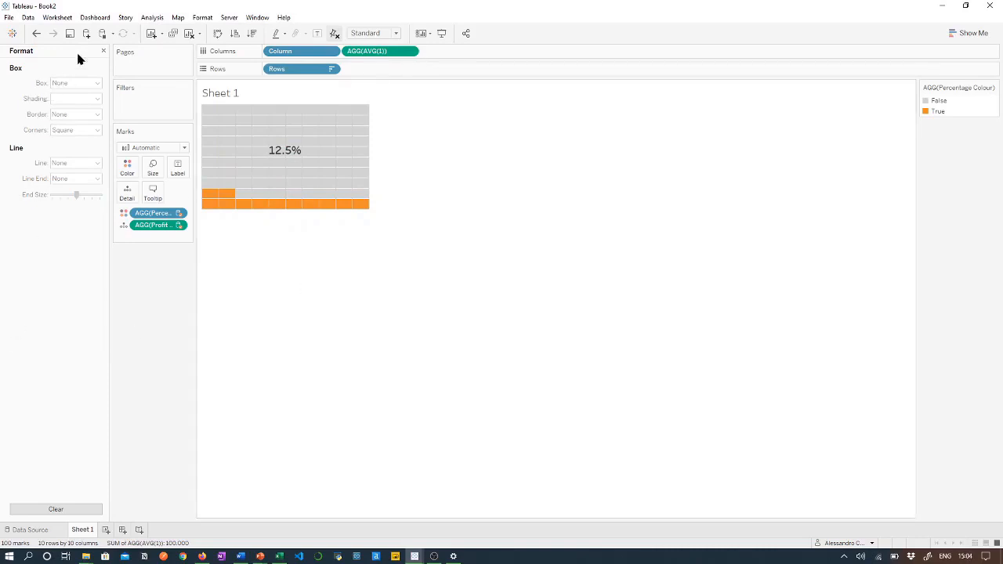
left_click(16, 50)
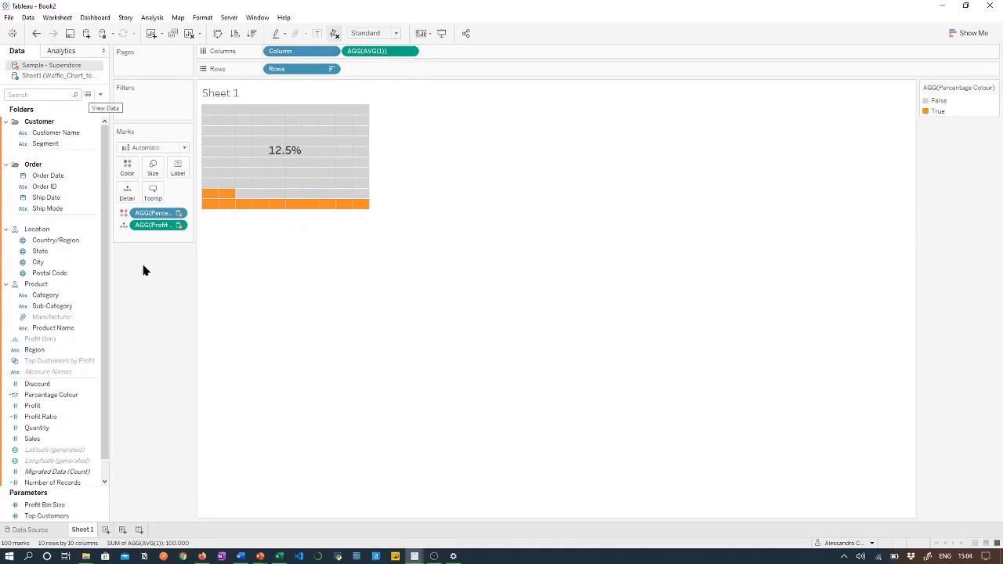
mouse_move(126, 301)
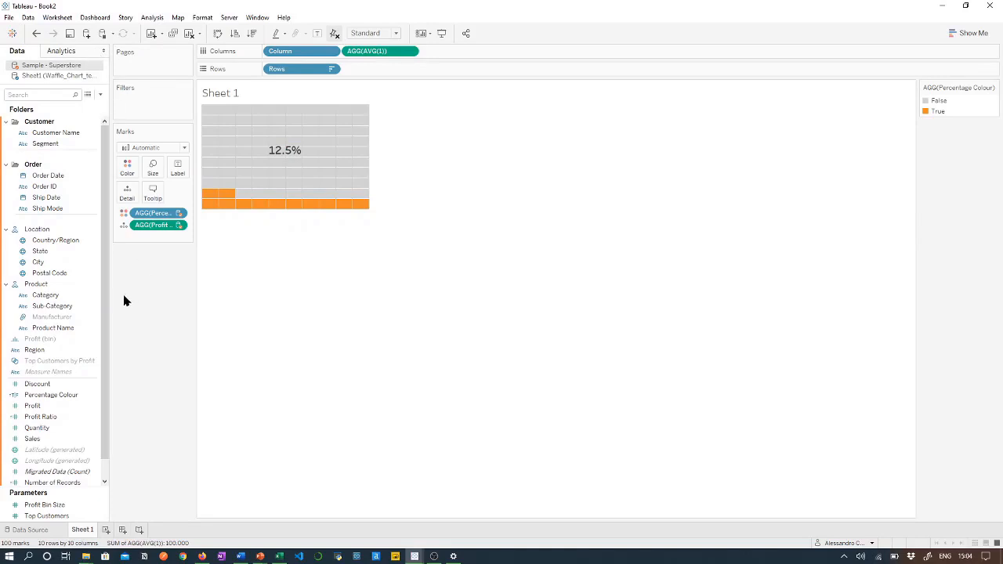
Filter by Category with a shown filter card, ticking Office Supplies and Technology (17.2%).
left_click(46, 294)
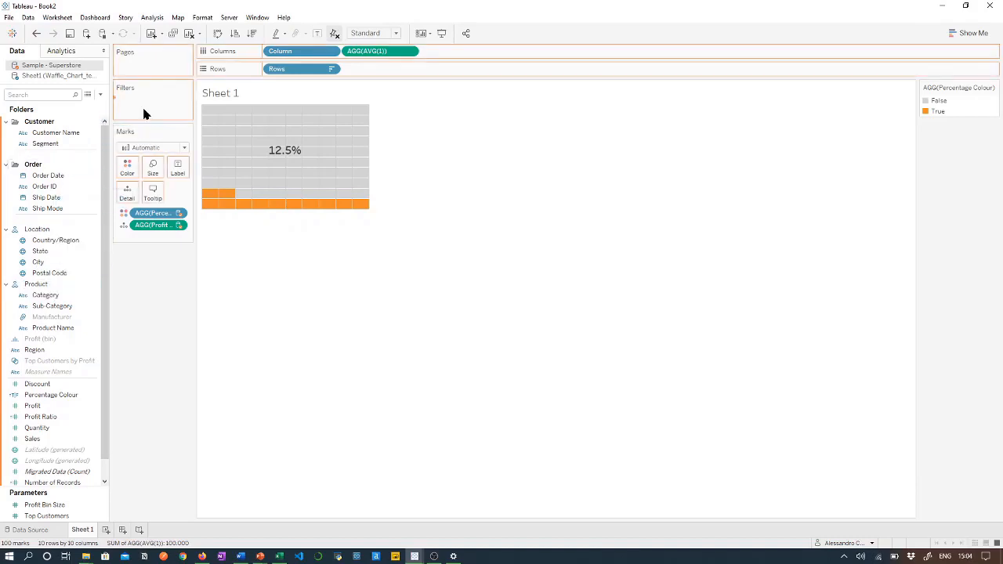
left_click_drag(44, 294, 149, 100)
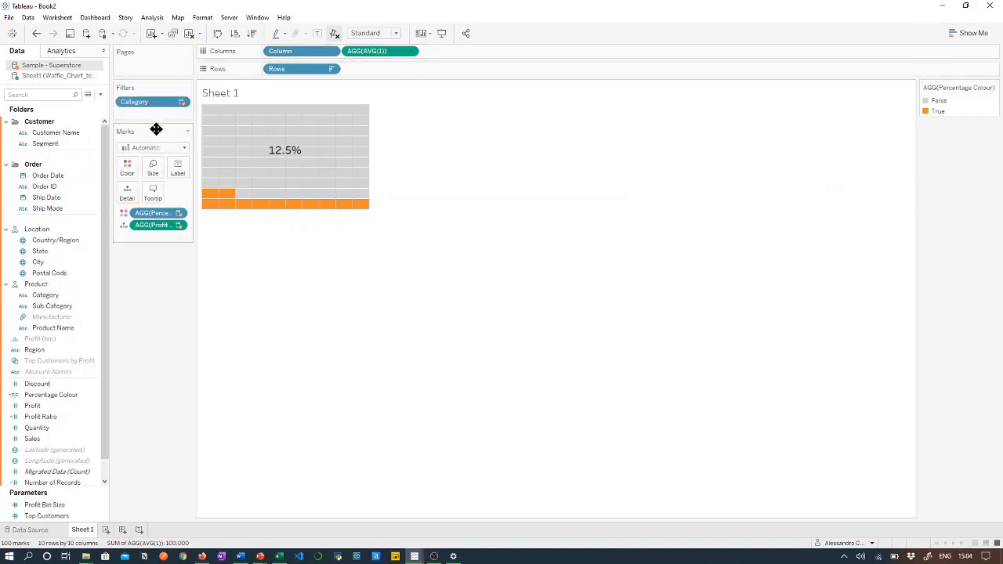
right_click(148, 102)
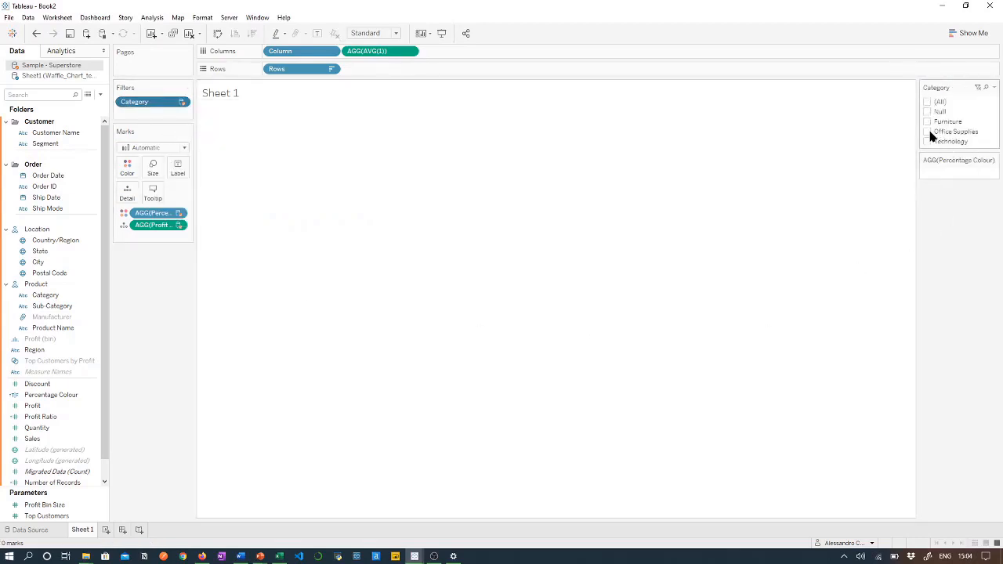
left_click(929, 131)
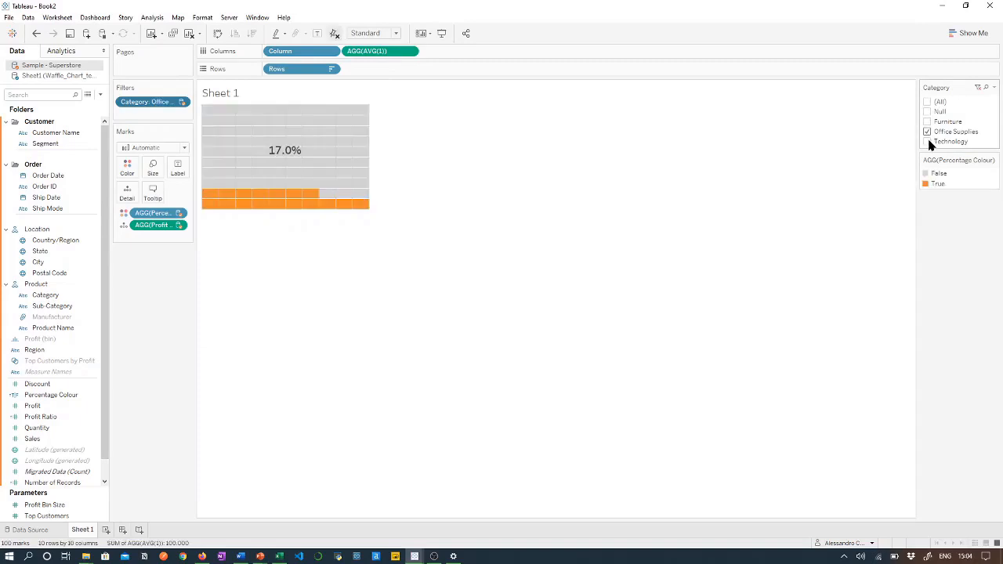
left_click(930, 141)
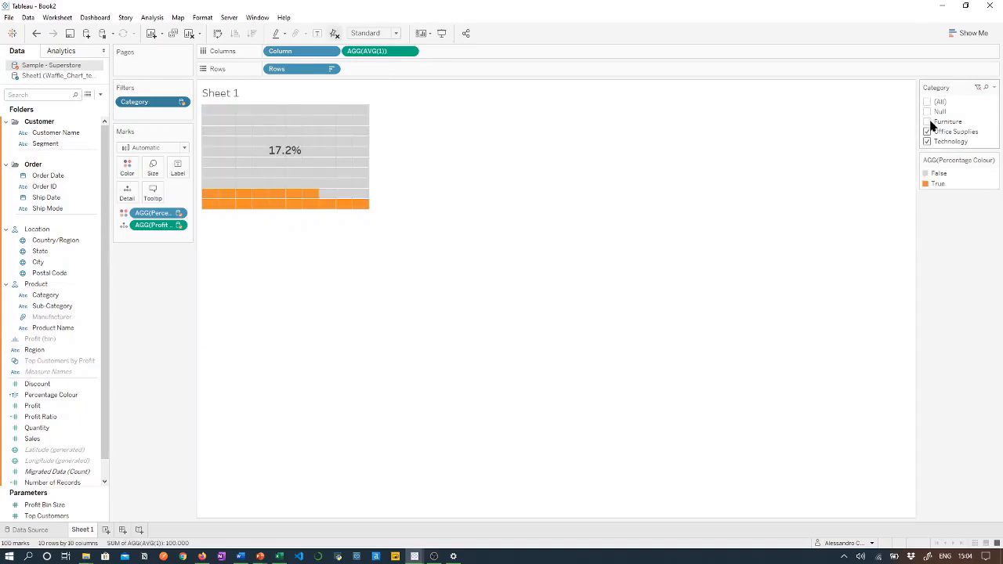